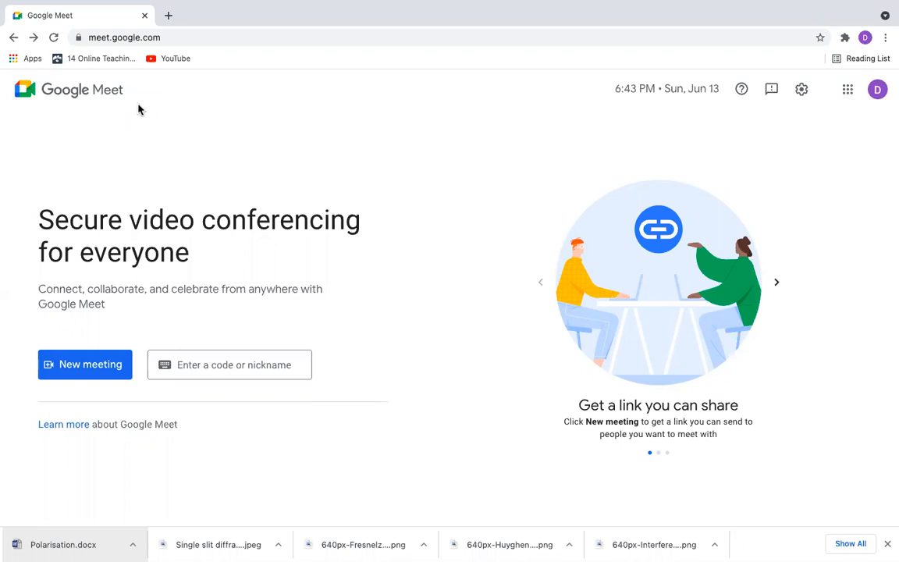
mouse_move(890, 102)
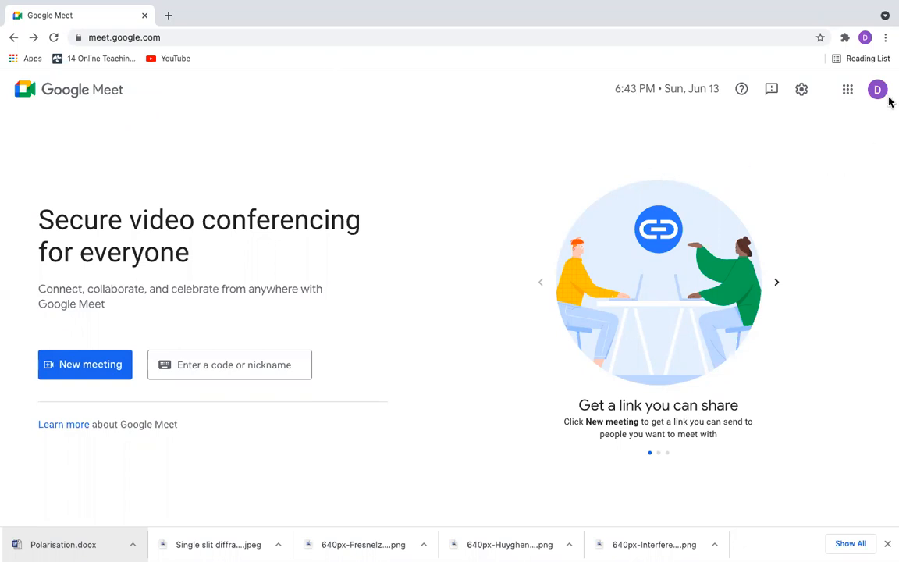
mouse_move(328, 189)
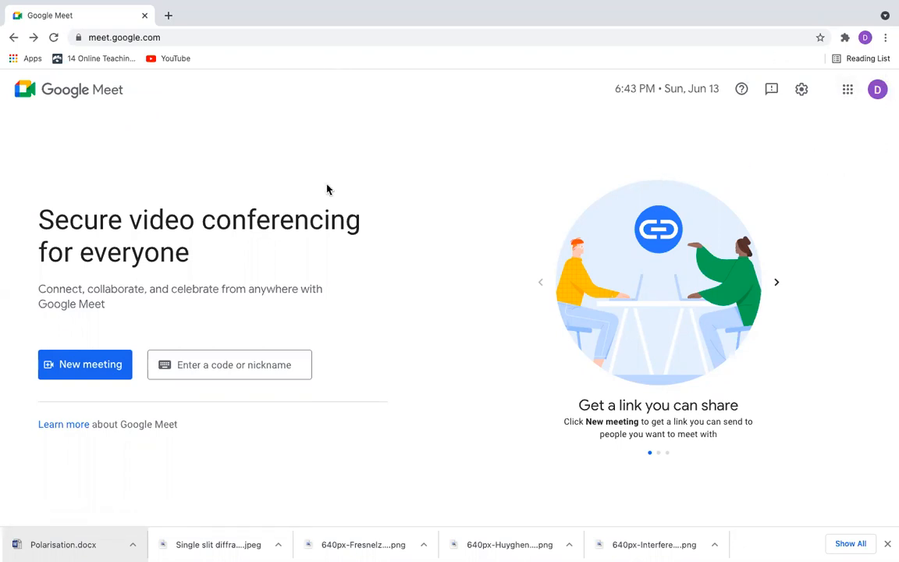
mouse_move(202, 443)
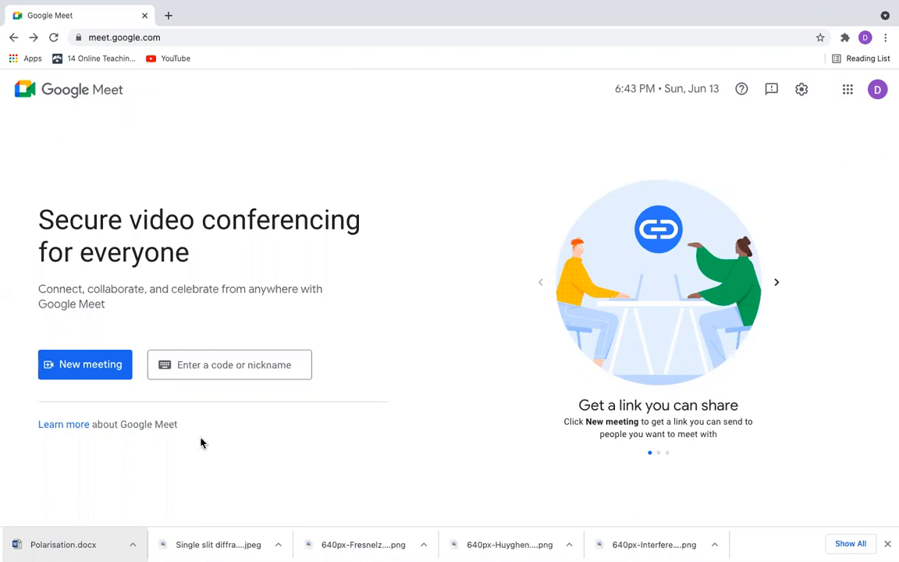
mouse_move(100, 372)
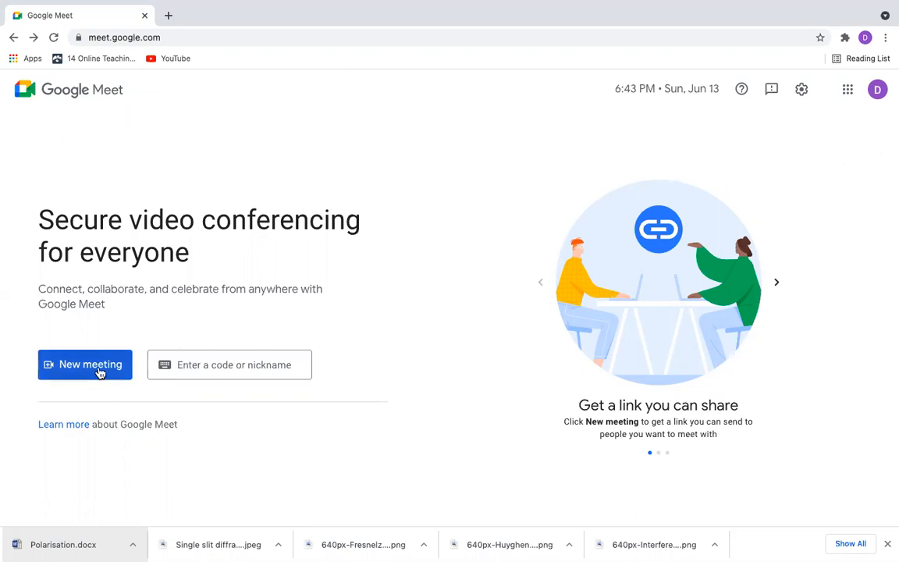
- Start an instant meeting from the New meeting menu
left_click(84, 365)
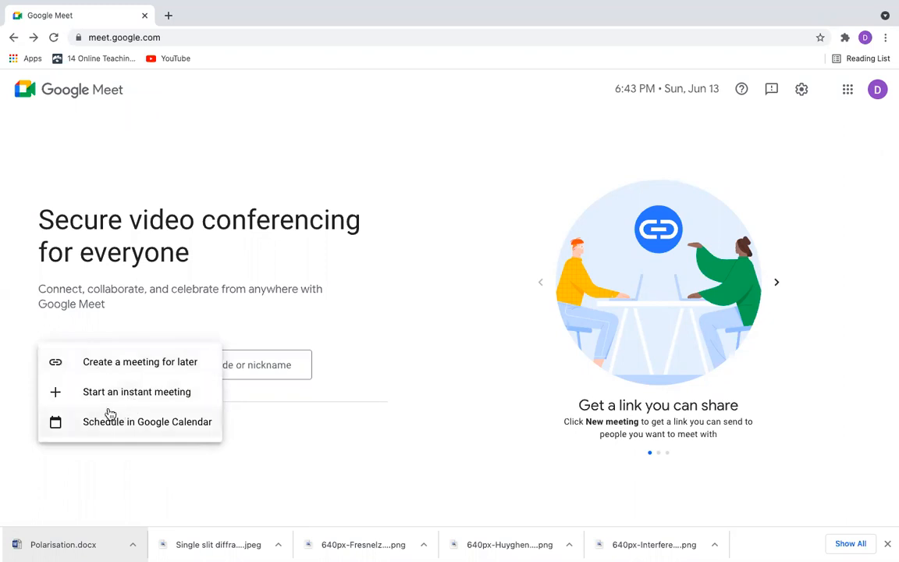
mouse_move(117, 371)
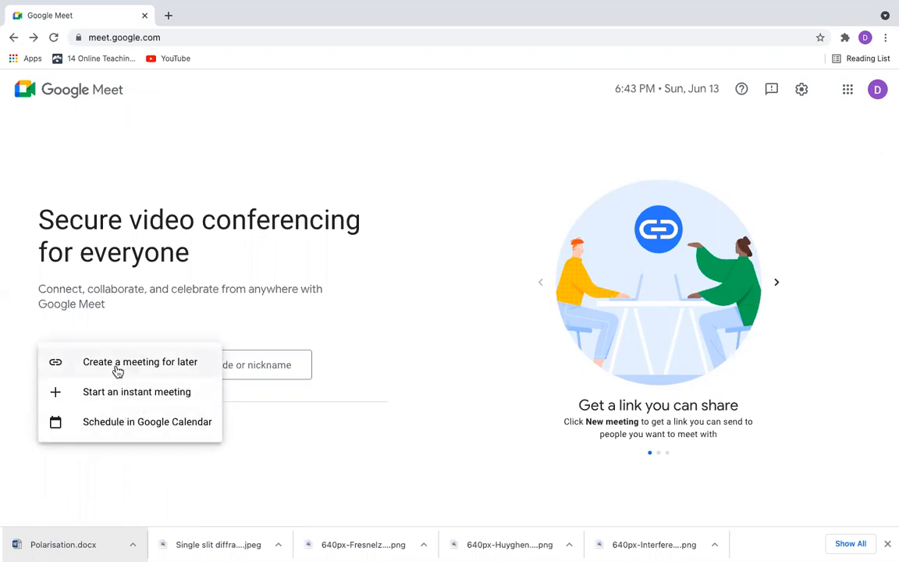
mouse_move(109, 397)
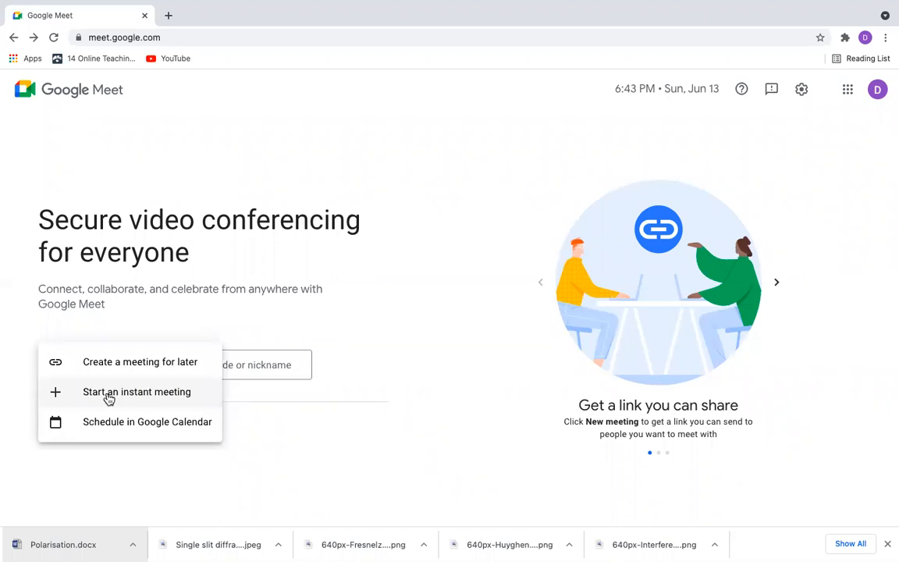
left_click(137, 392)
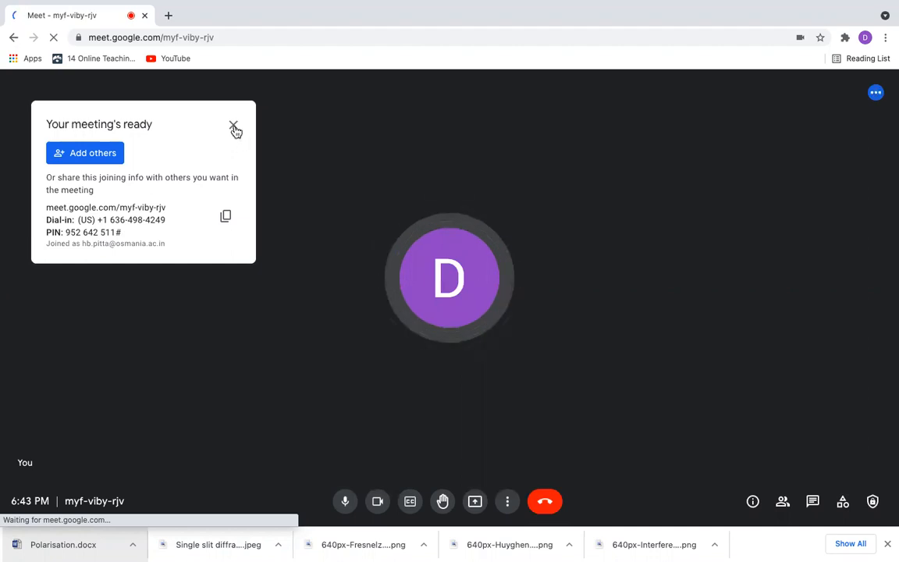
- Dismiss the joining-info popup and turn off both camera and microphone
left_click(237, 128)
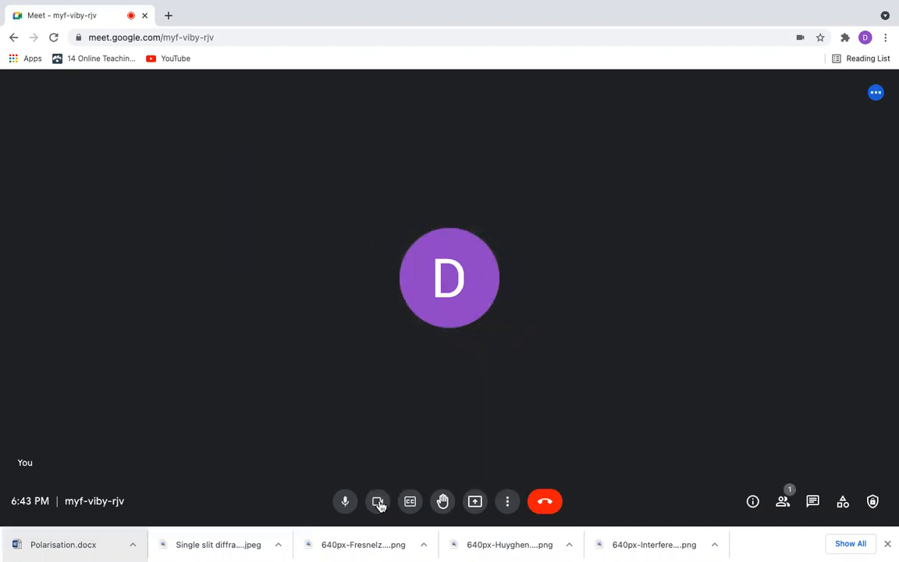
left_click(377, 501)
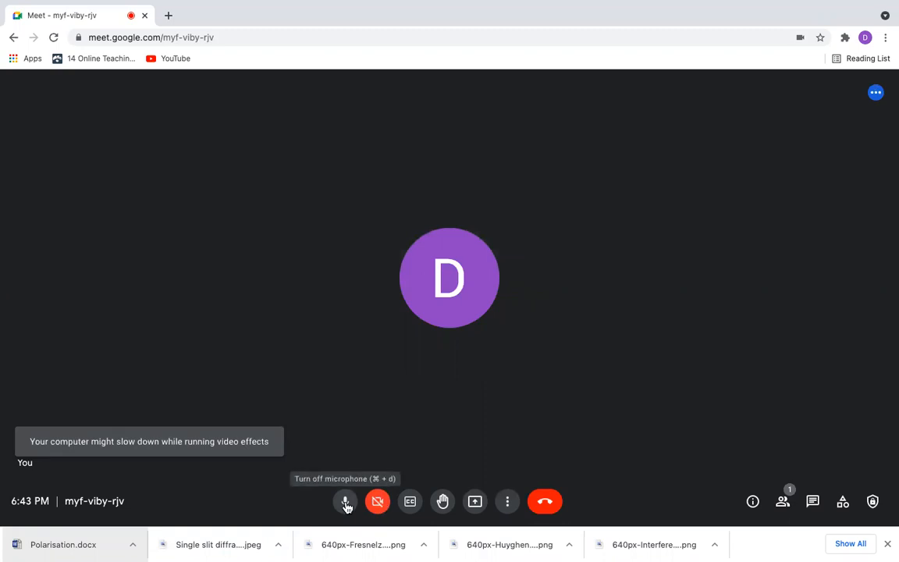
left_click(347, 501)
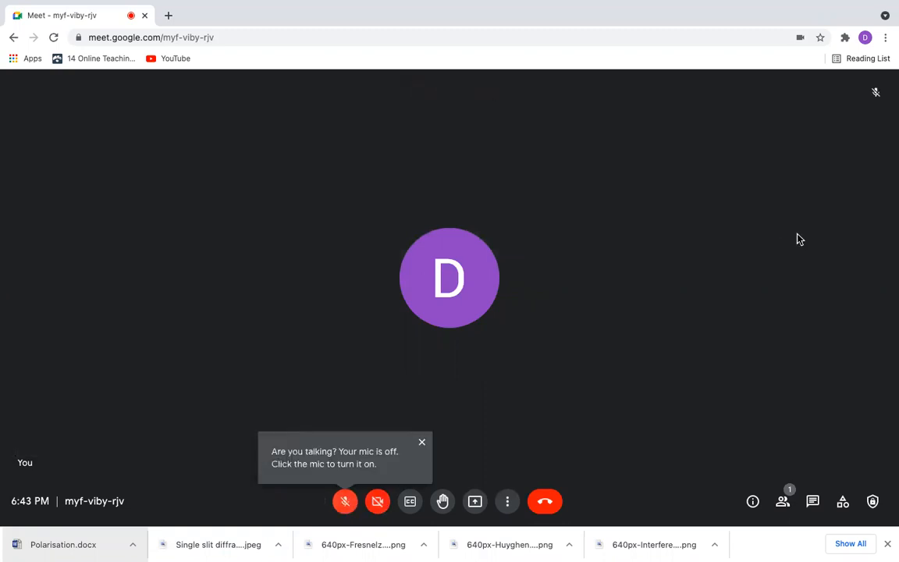
mouse_move(833, 339)
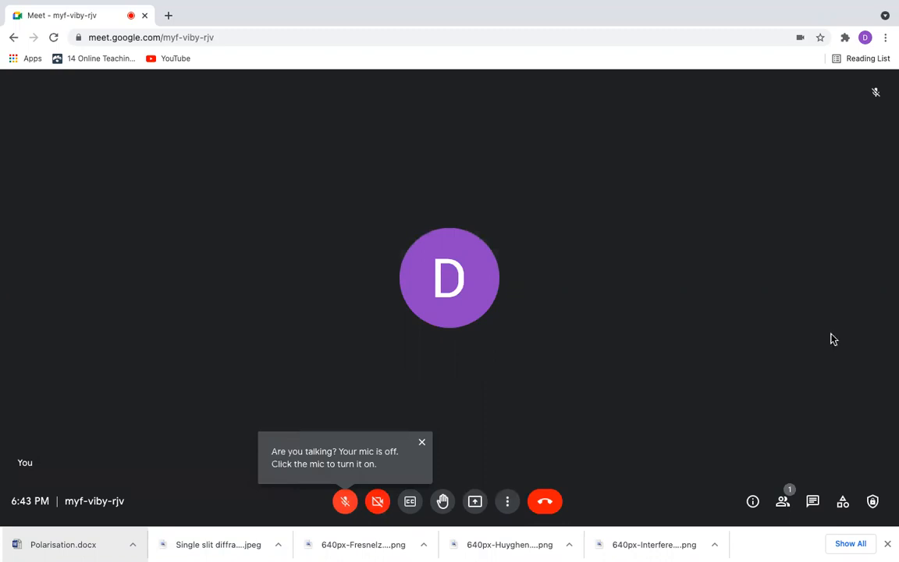
mouse_move(784, 502)
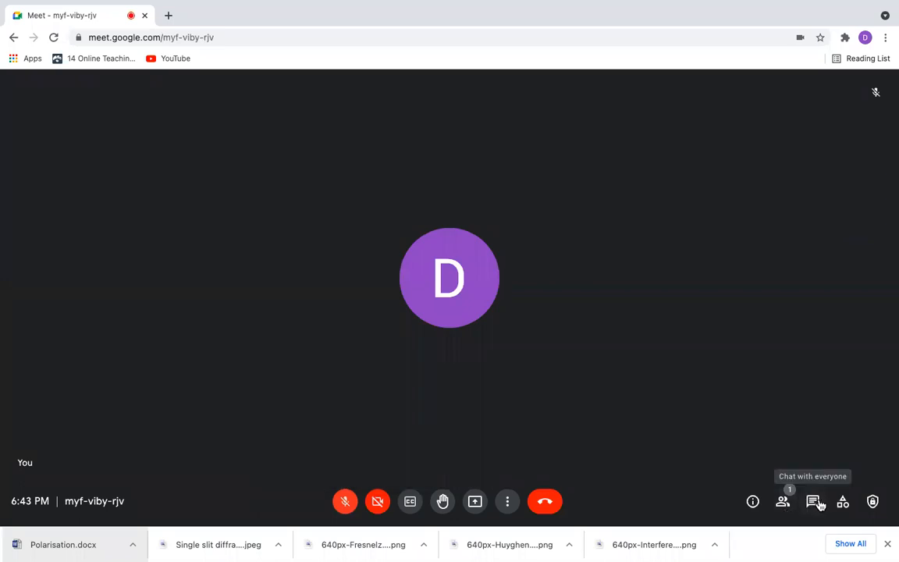
mouse_move(793, 139)
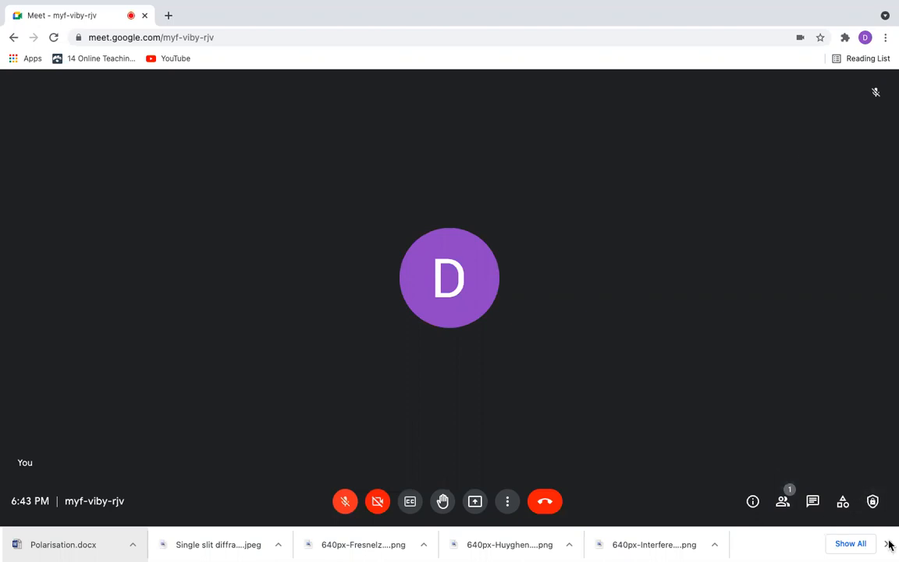
mouse_move(873, 502)
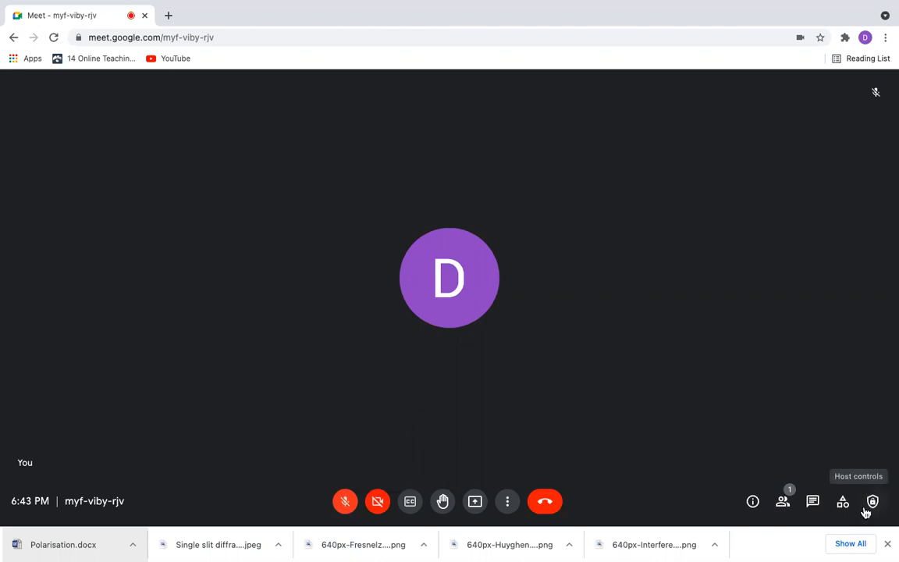
mouse_move(876, 517)
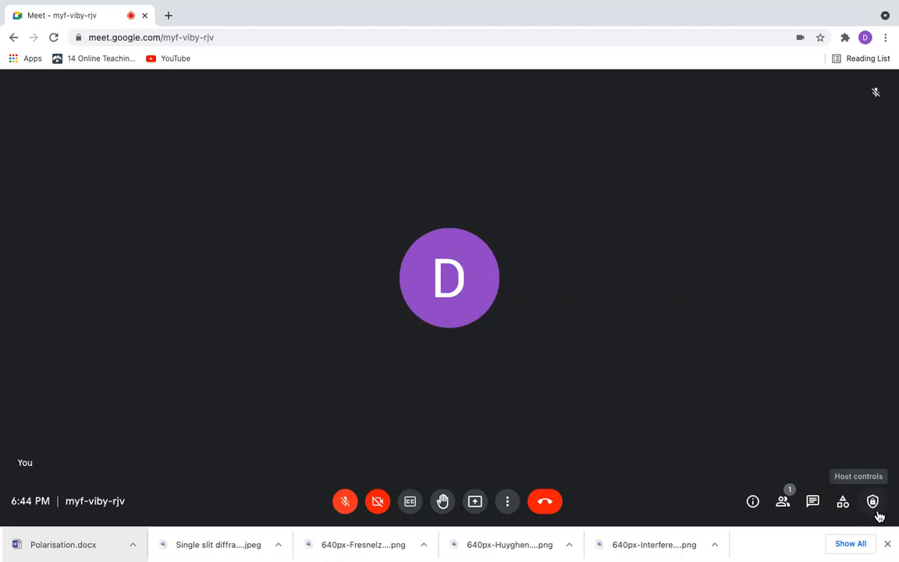
mouse_move(890, 507)
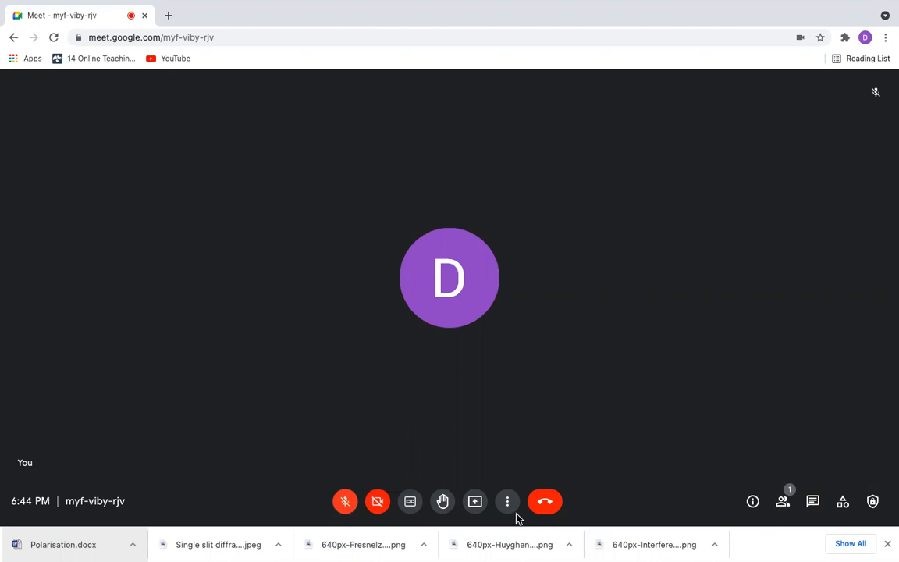
mouse_move(507, 501)
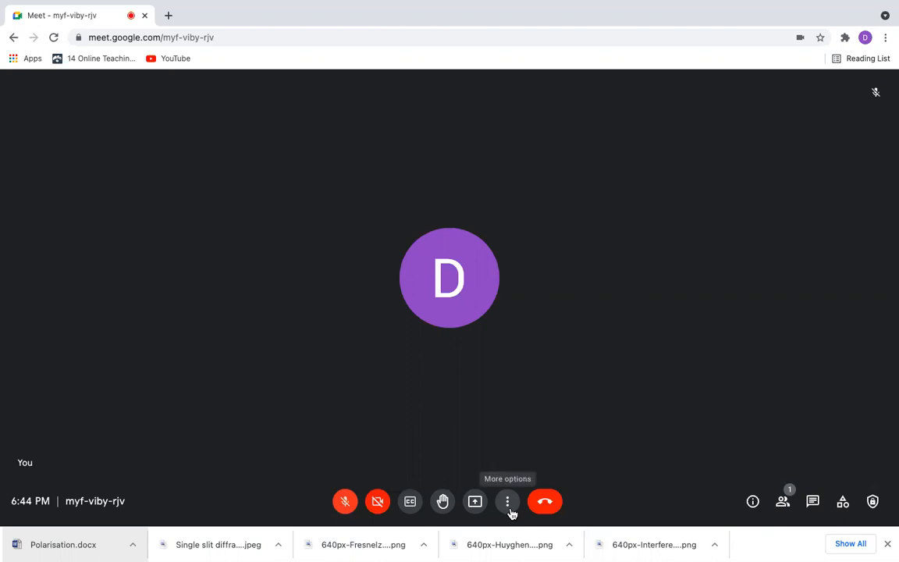
mouse_move(444, 501)
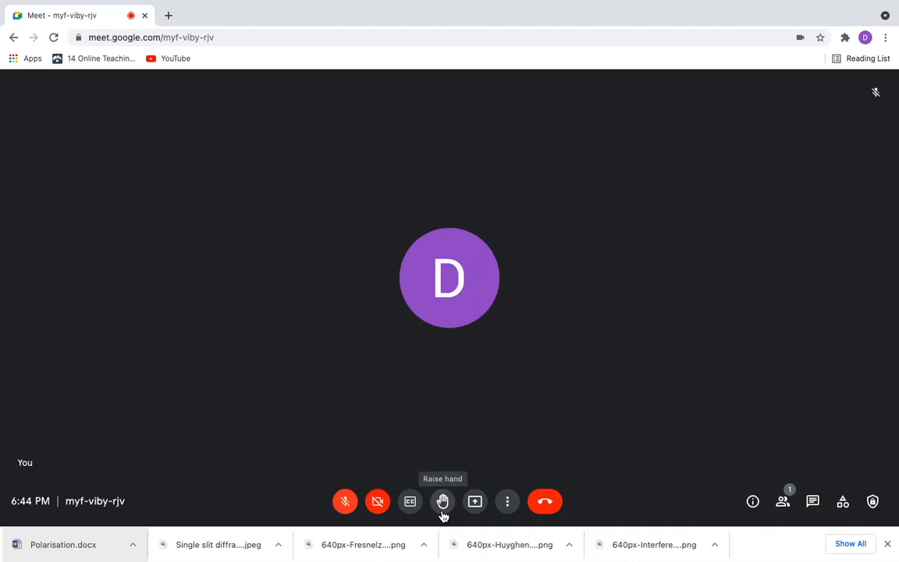
mouse_move(891, 484)
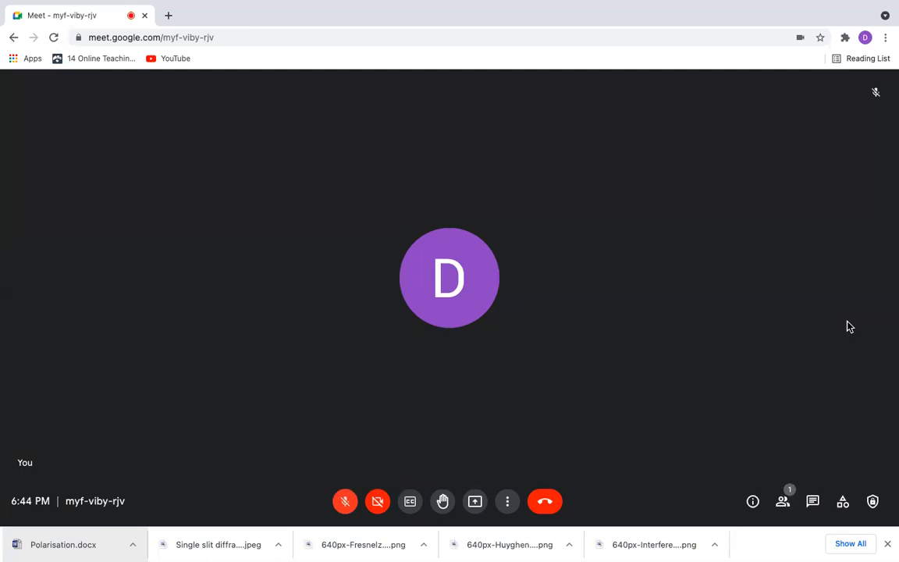
mouse_move(507, 501)
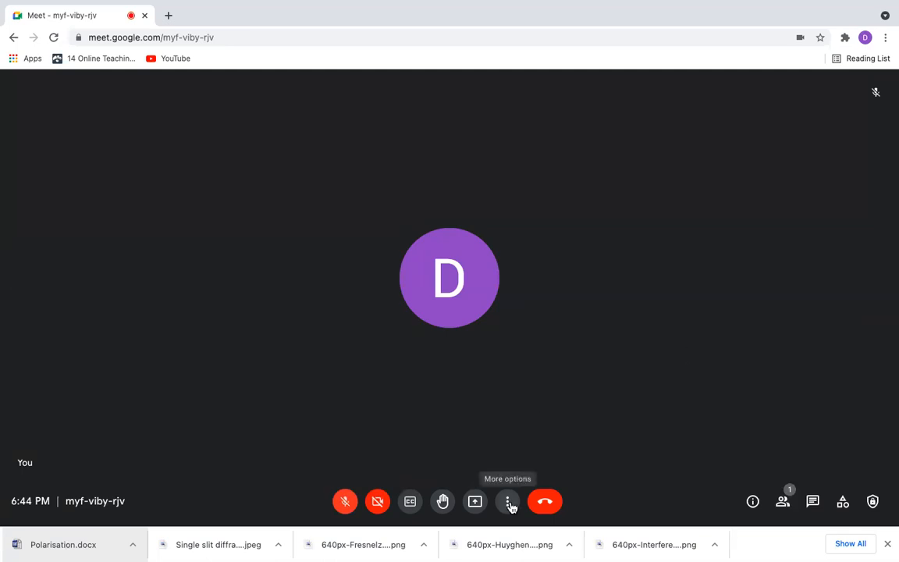
left_click(507, 501)
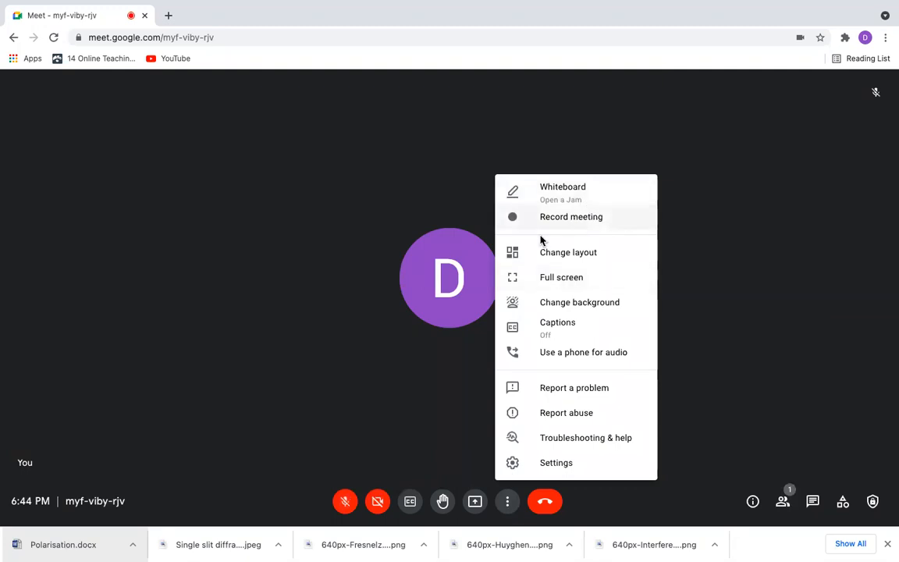
mouse_move(710, 217)
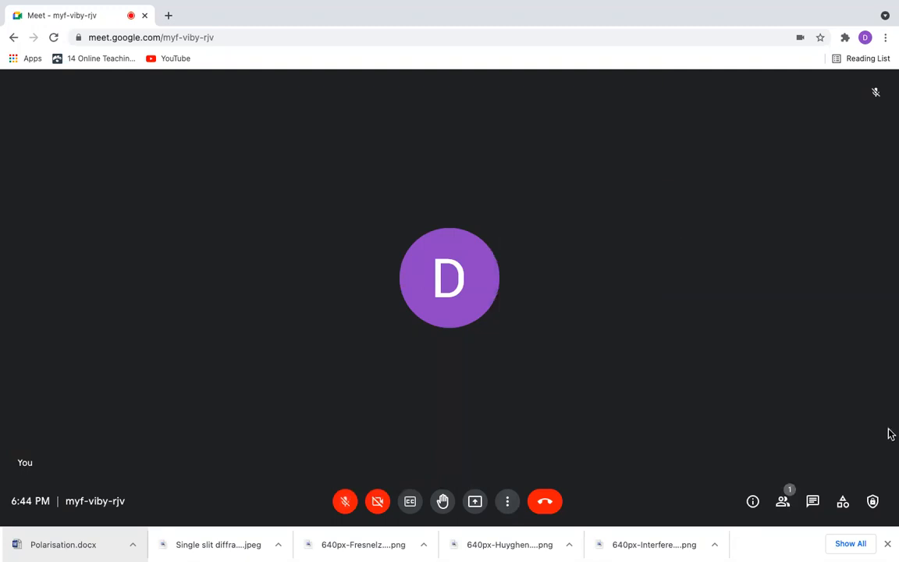
mouse_move(843, 501)
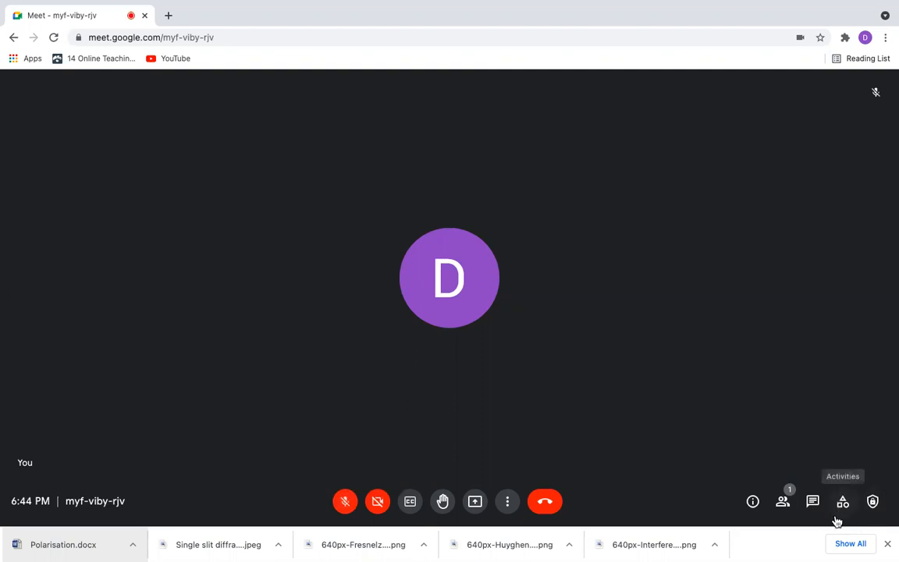
mouse_move(855, 517)
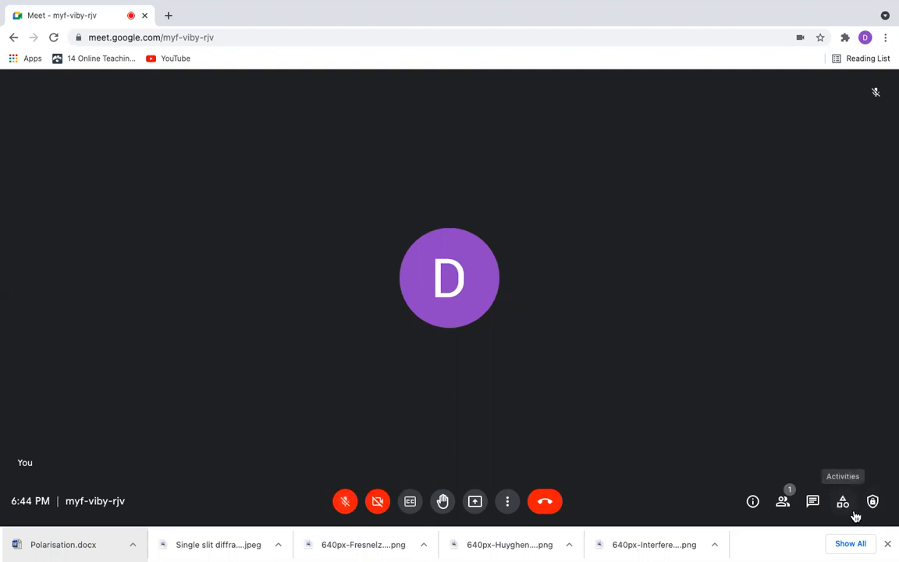
- Start recording from Activities > Recording, confirm consent, and close the recording panel
left_click(843, 501)
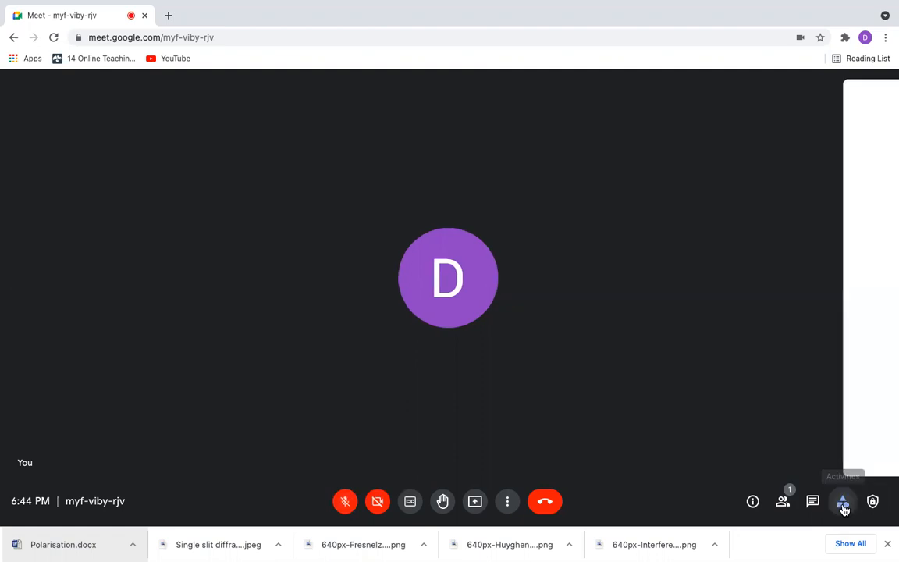
left_click(843, 501)
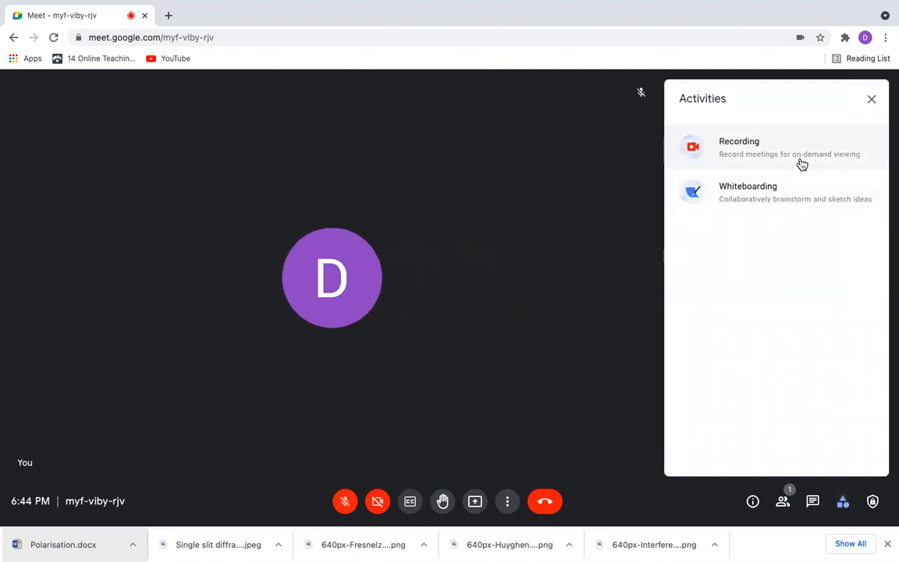
mouse_move(771, 216)
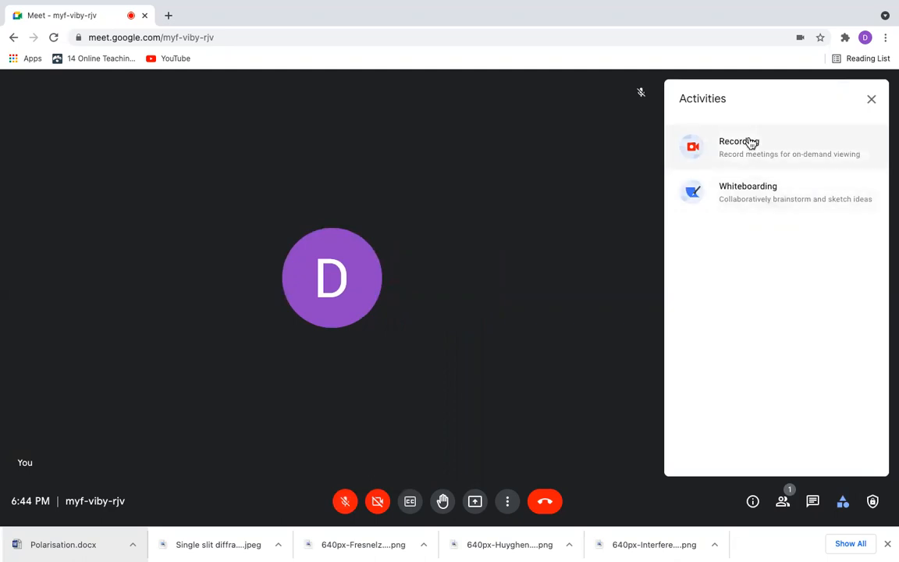
left_click(738, 147)
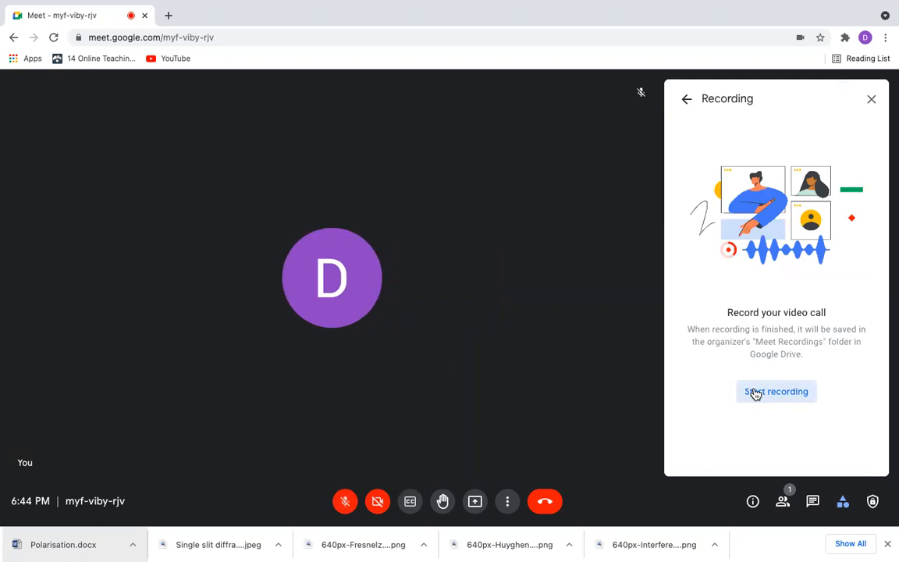
left_click(775, 391)
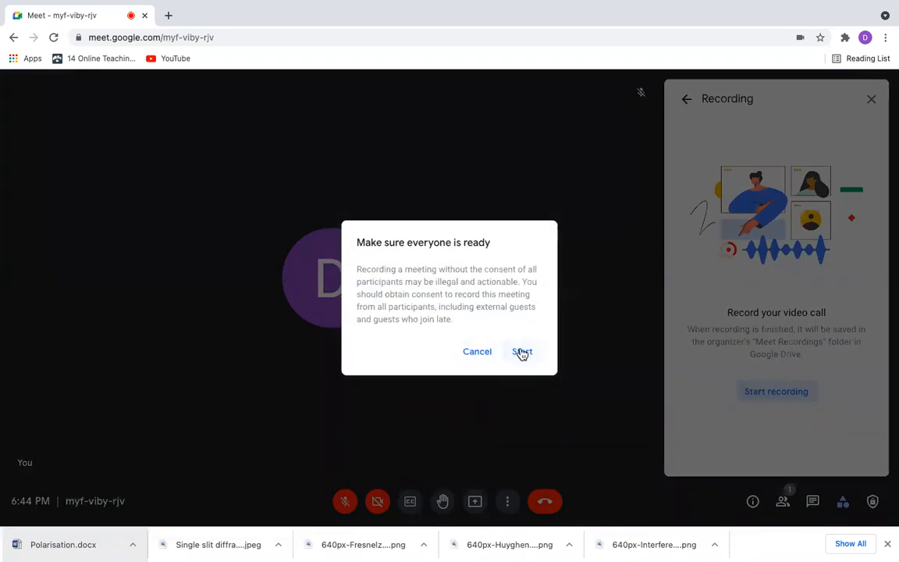
left_click(522, 352)
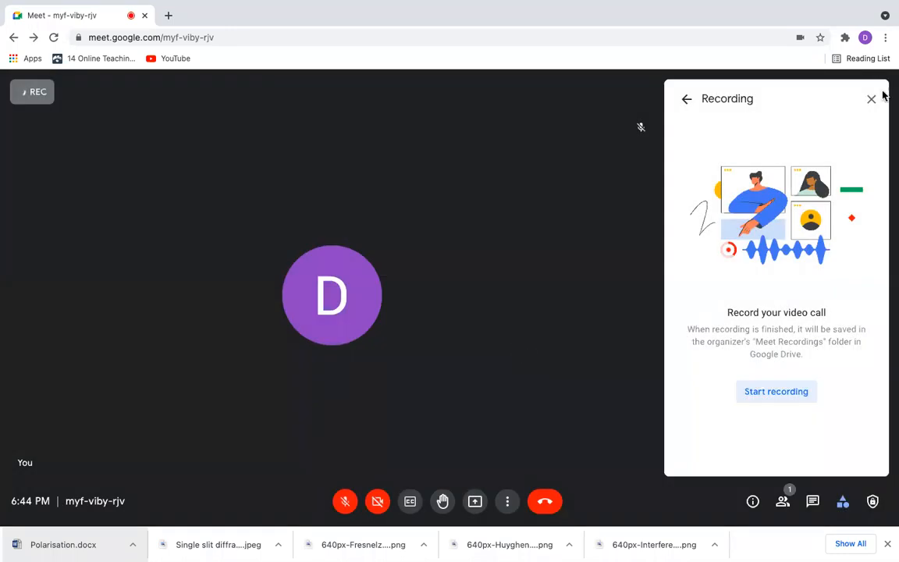
left_click(776, 390)
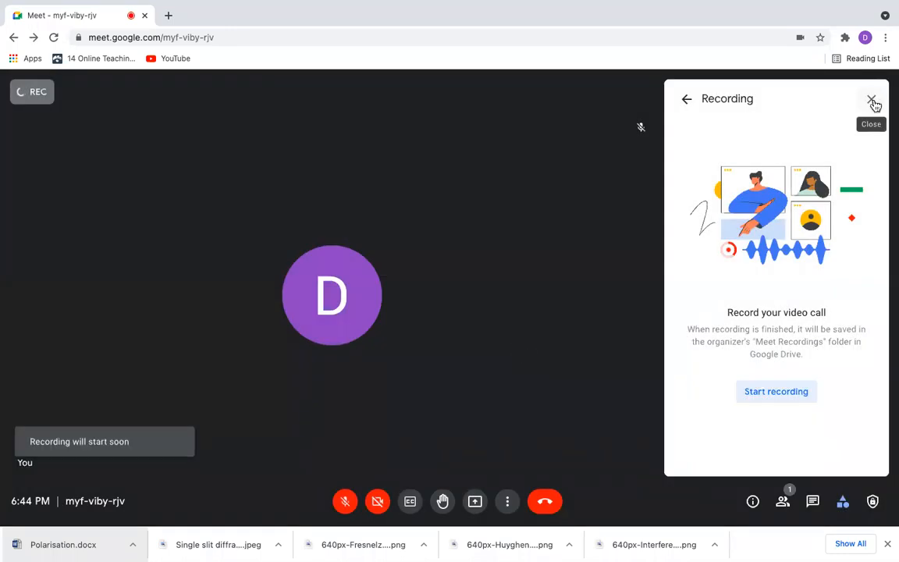
left_click(871, 101)
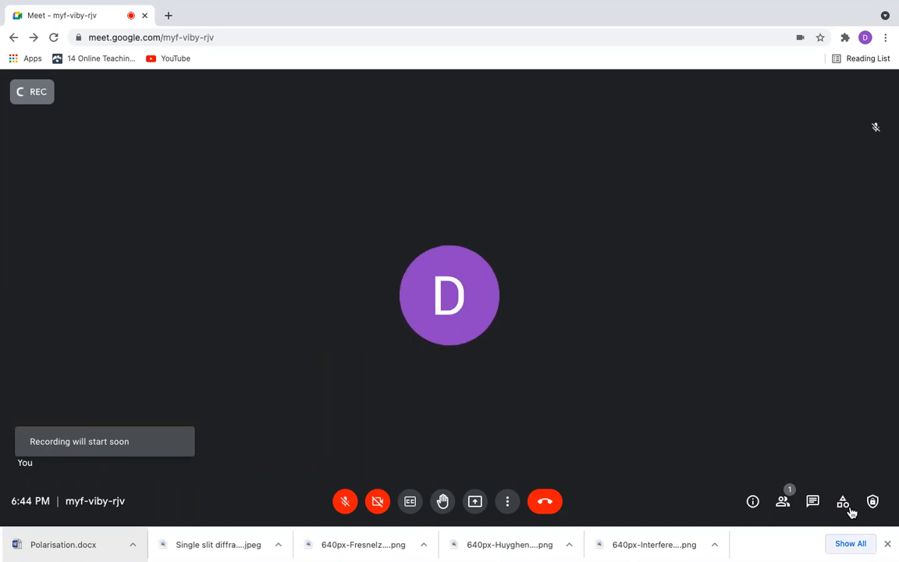
- Start a new blank whiteboard from Activities > Whiteboarding
left_click(843, 501)
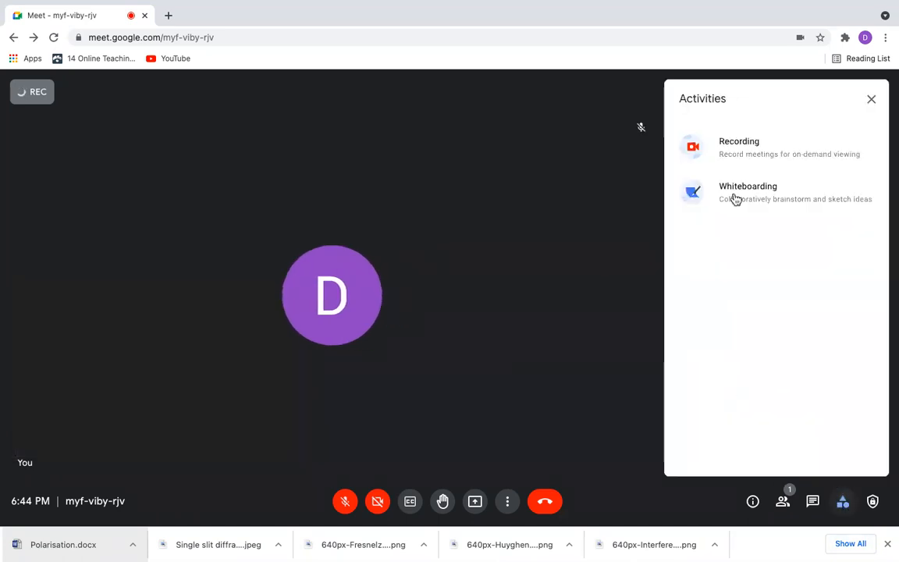
left_click(748, 192)
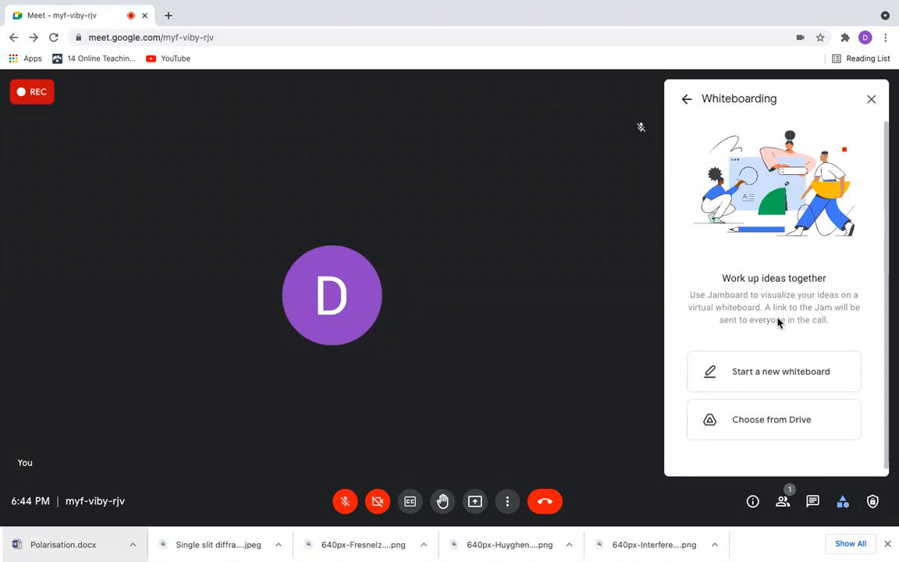
mouse_move(774, 371)
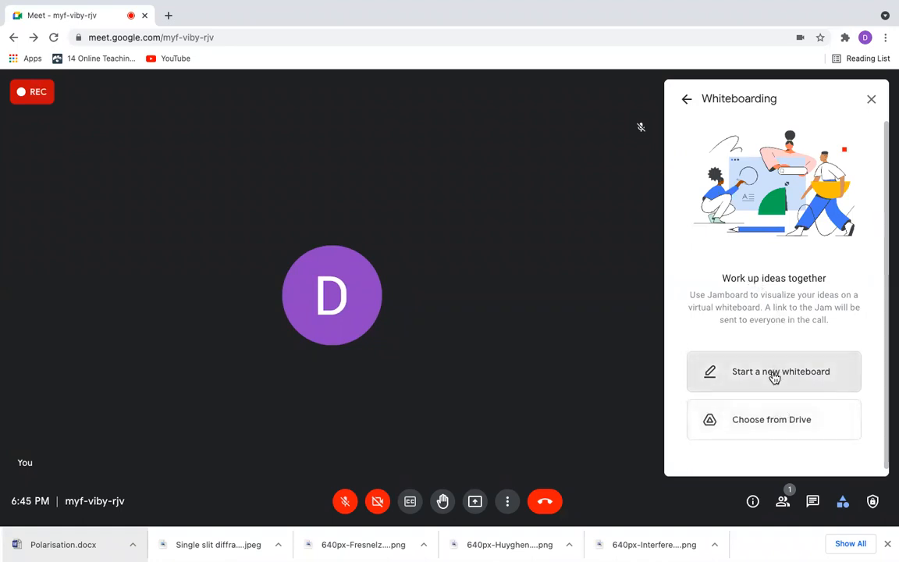
mouse_move(778, 398)
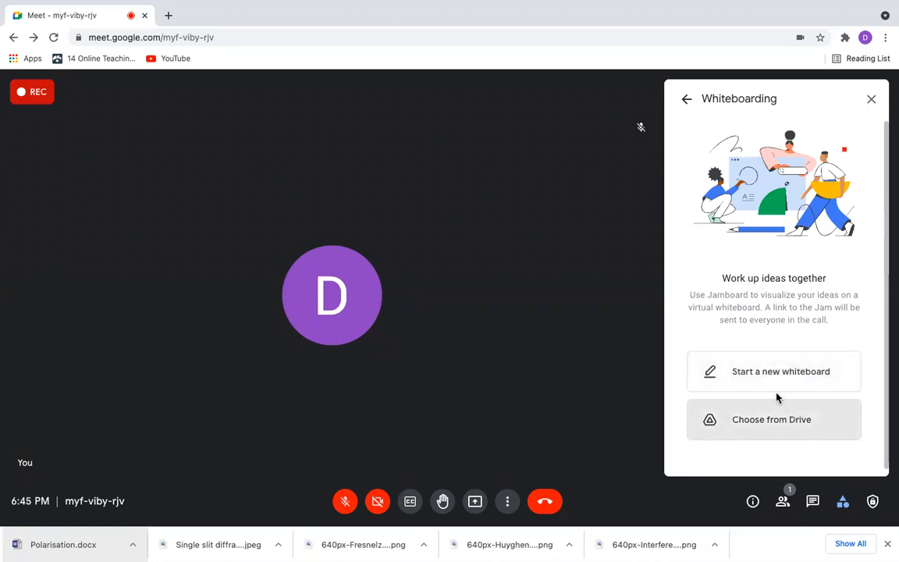
mouse_move(748, 421)
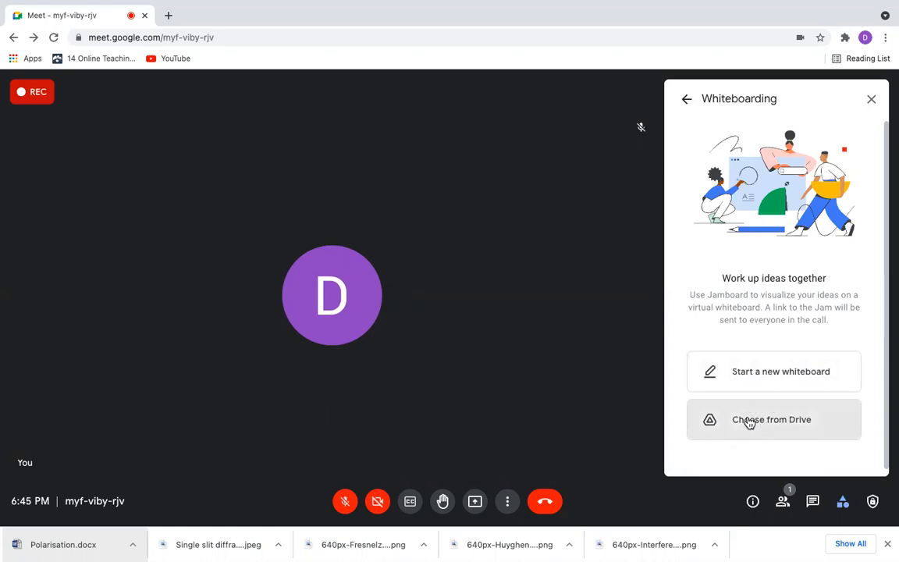
mouse_move(781, 371)
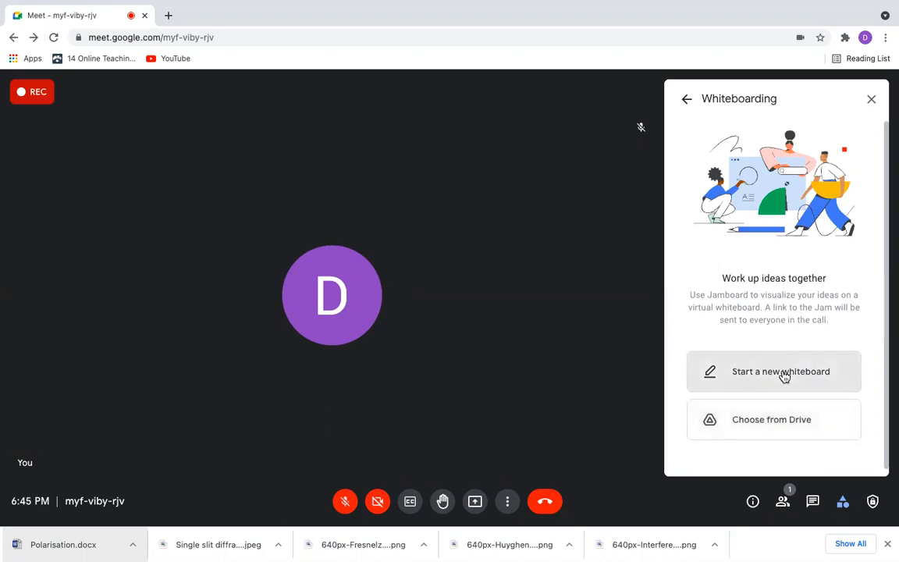
left_click(780, 371)
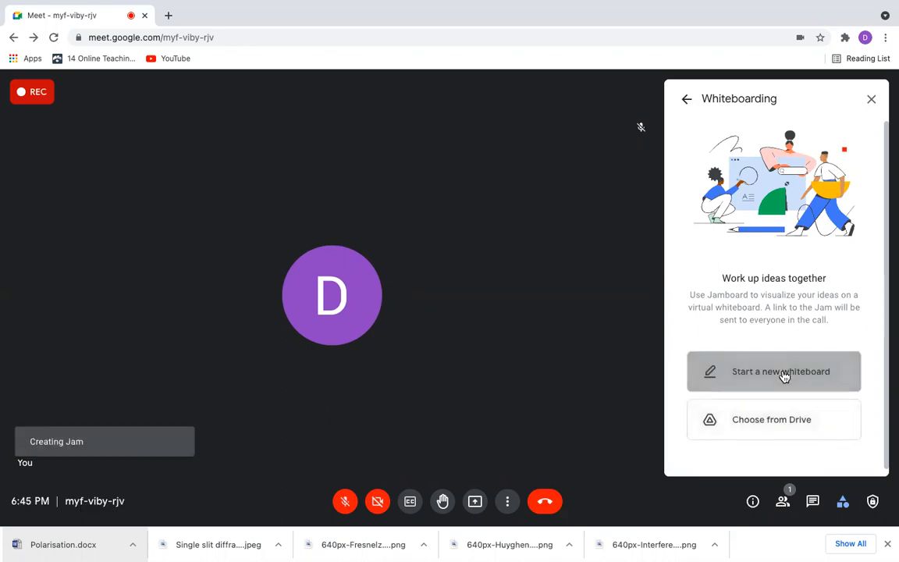
- Wait for the new blank Jam to open in its own browser tab
left_click(781, 371)
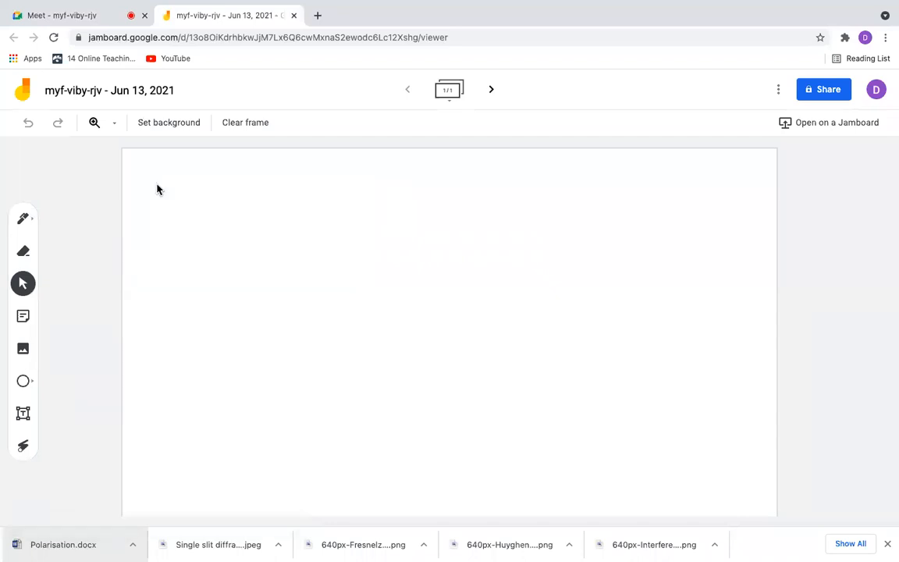
mouse_move(580, 339)
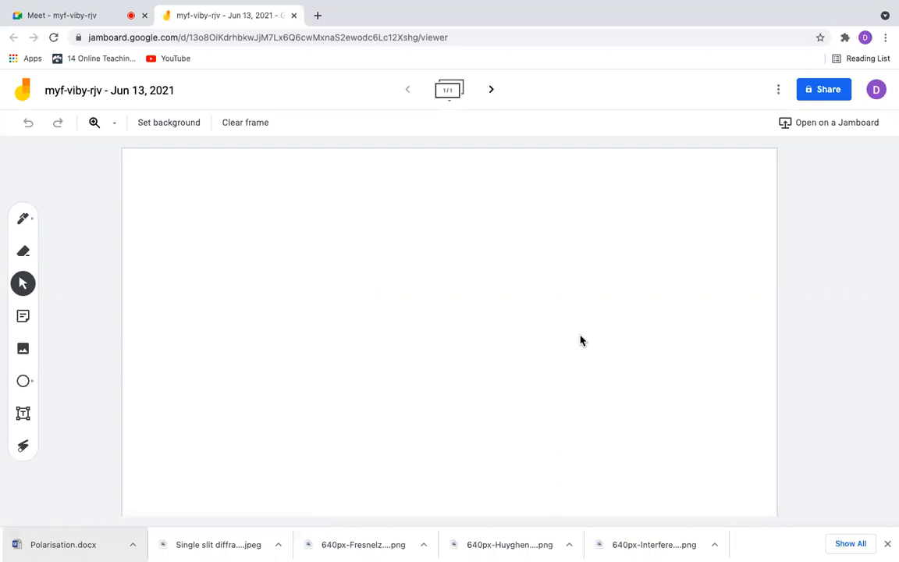
mouse_move(60, 16)
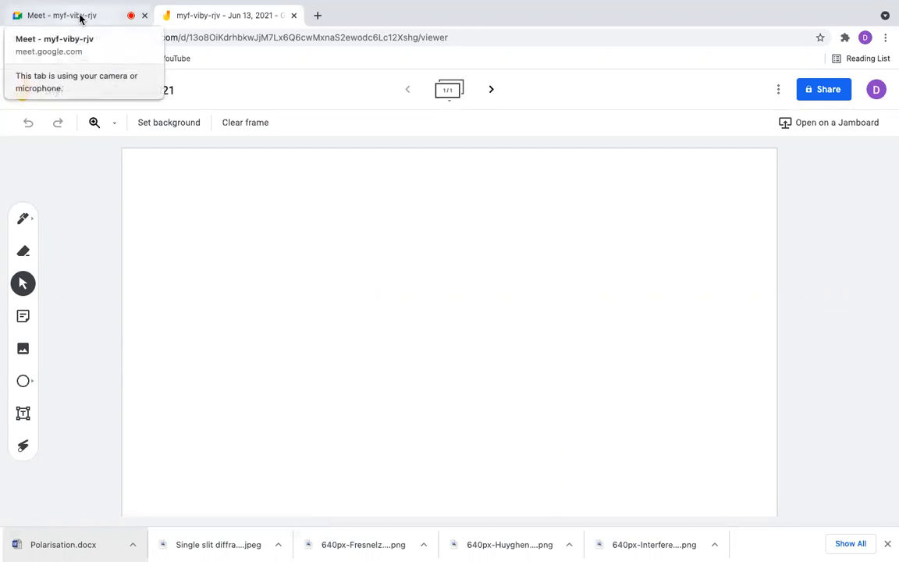
- Return to the meeting tab, turn on live captions, and unmute the microphone
left_click(70, 16)
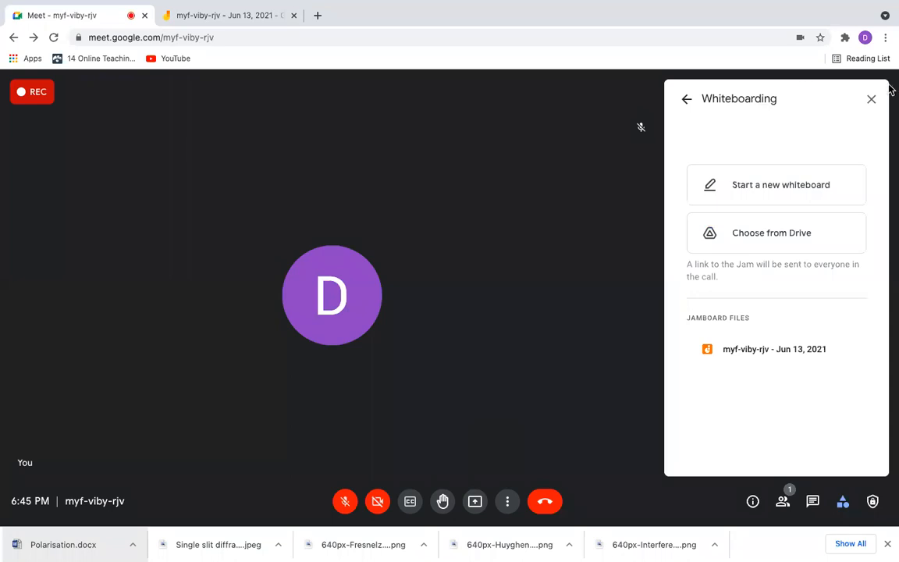
left_click(871, 100)
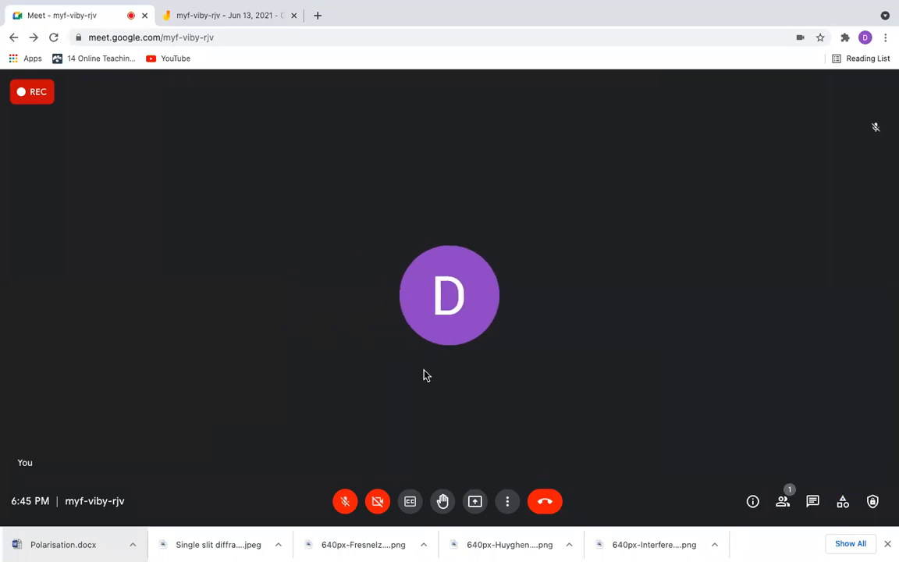
mouse_move(380, 518)
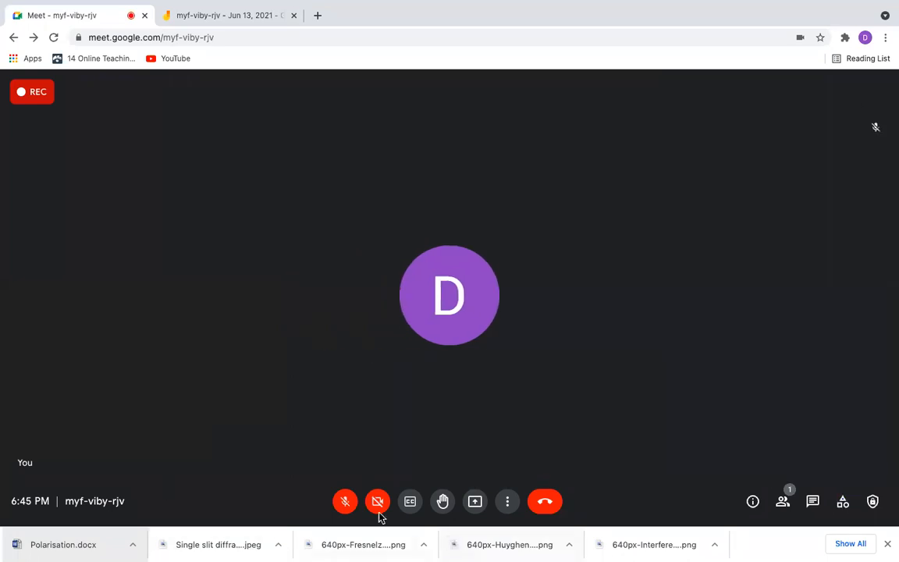
mouse_move(409, 501)
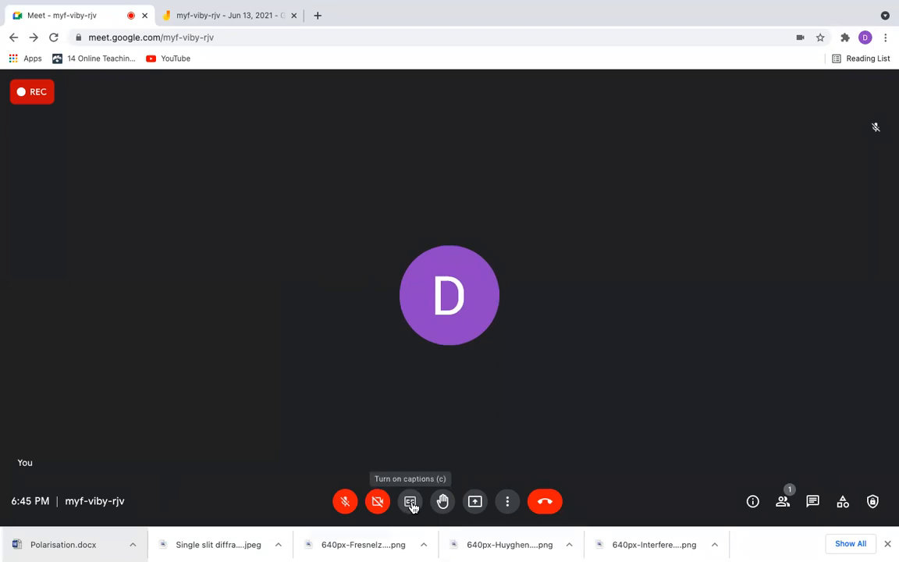
left_click(409, 501)
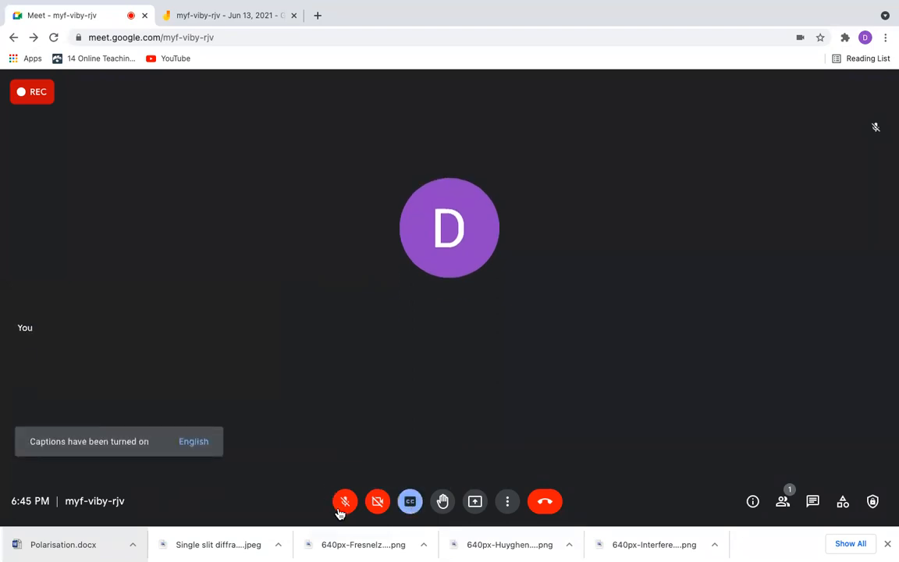
left_click(345, 501)
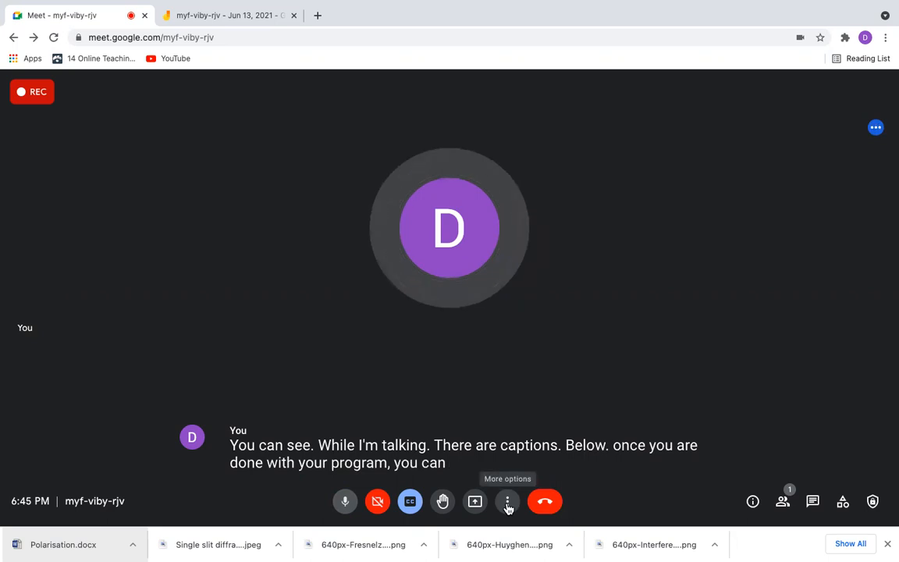
- Stop the recording via More options, confirm, then turn captions off
left_click(507, 502)
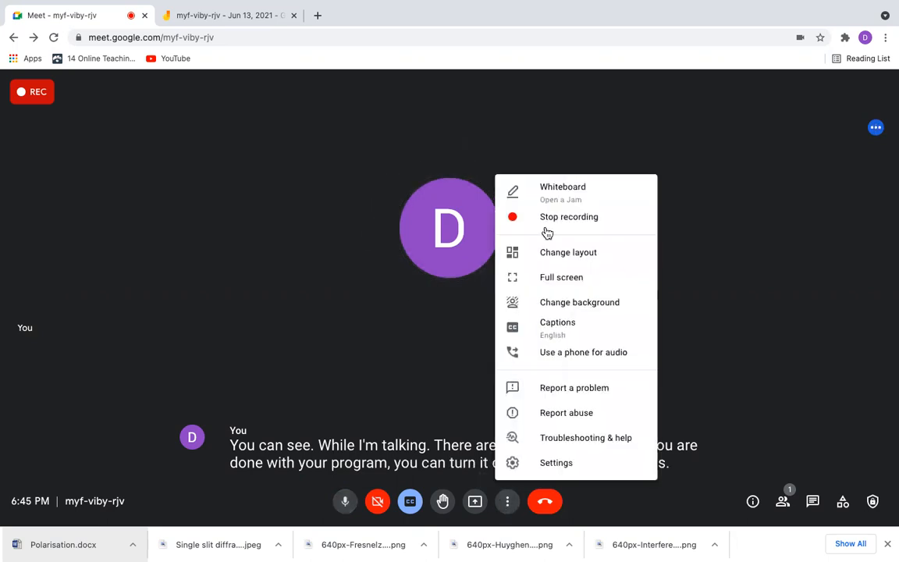
left_click(570, 223)
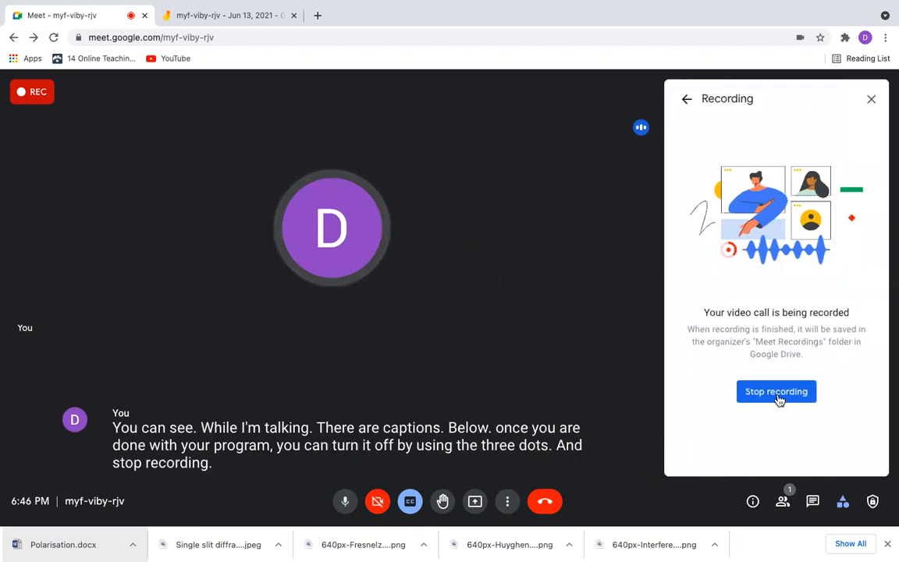
left_click(776, 390)
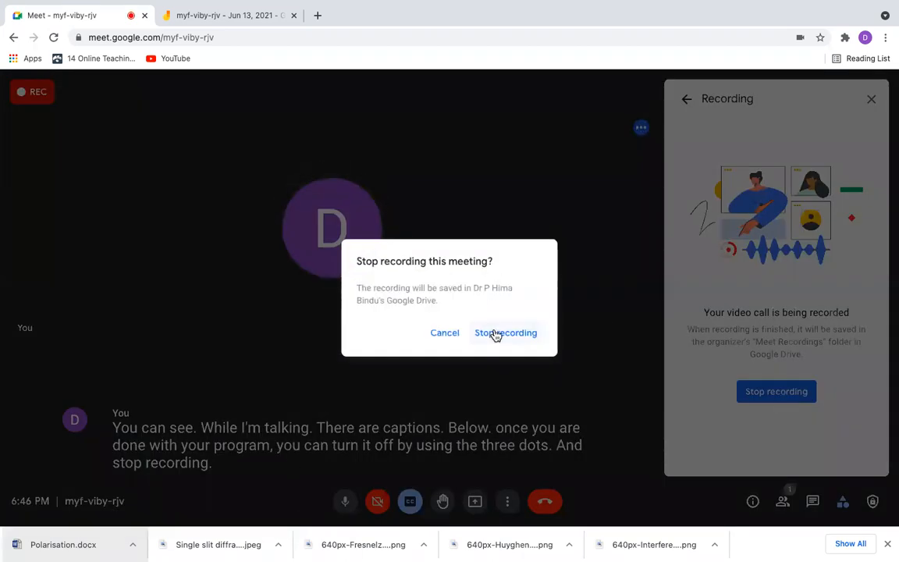
left_click(506, 333)
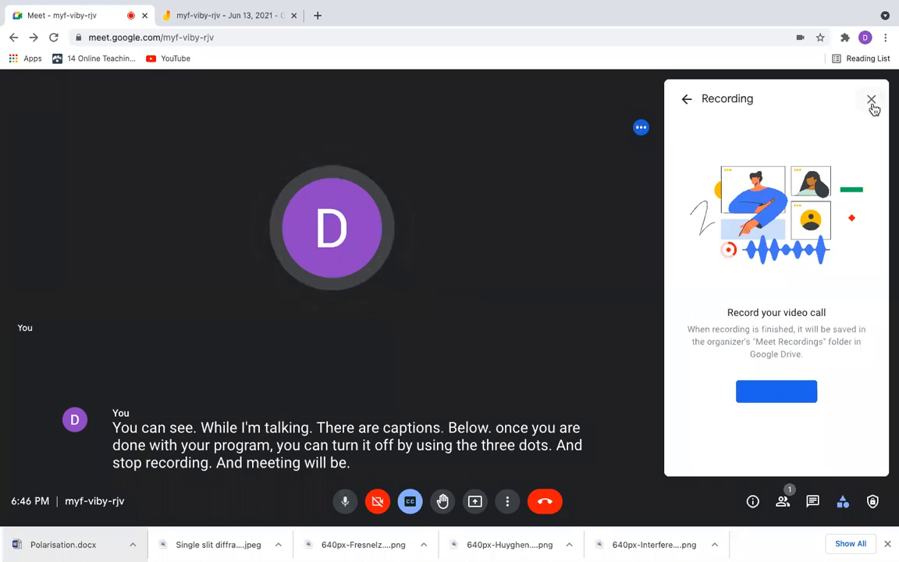
left_click(871, 100)
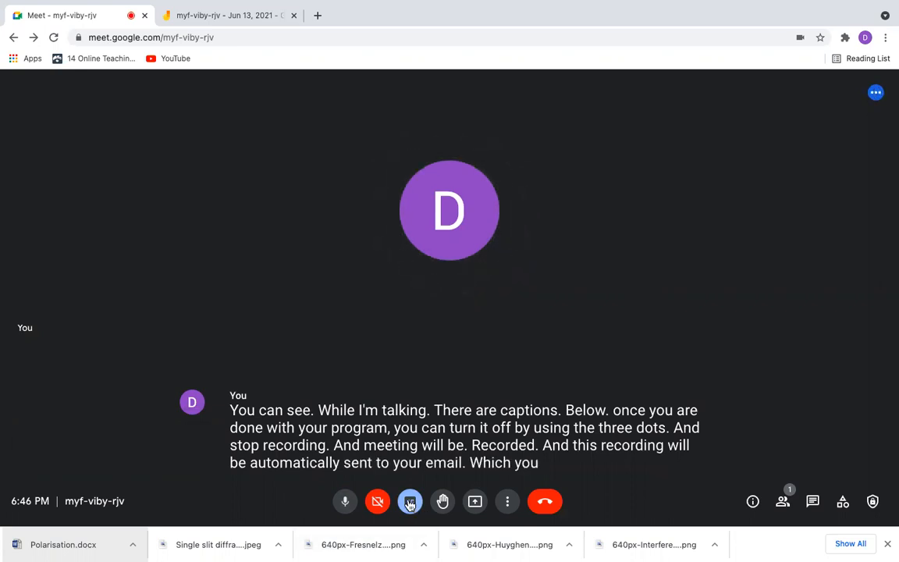
left_click(409, 501)
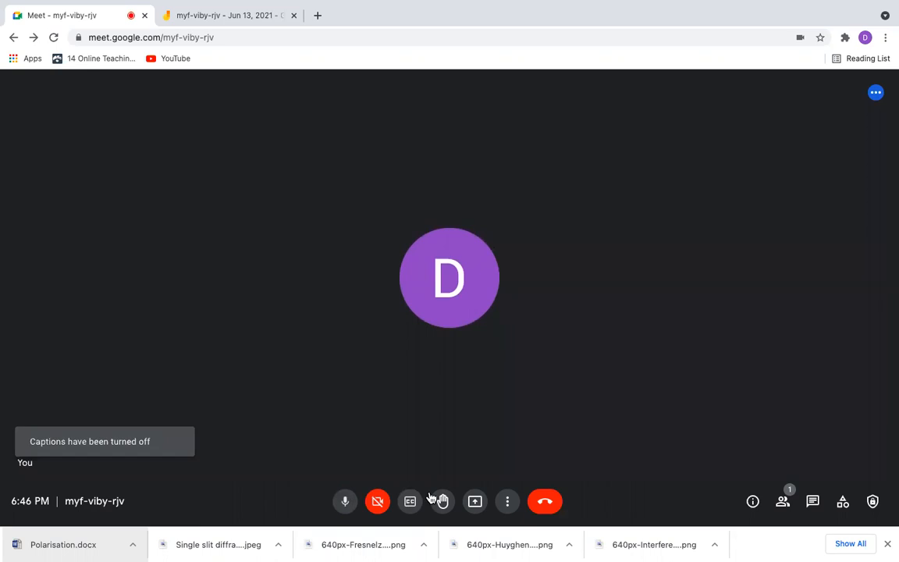
left_click(508, 502)
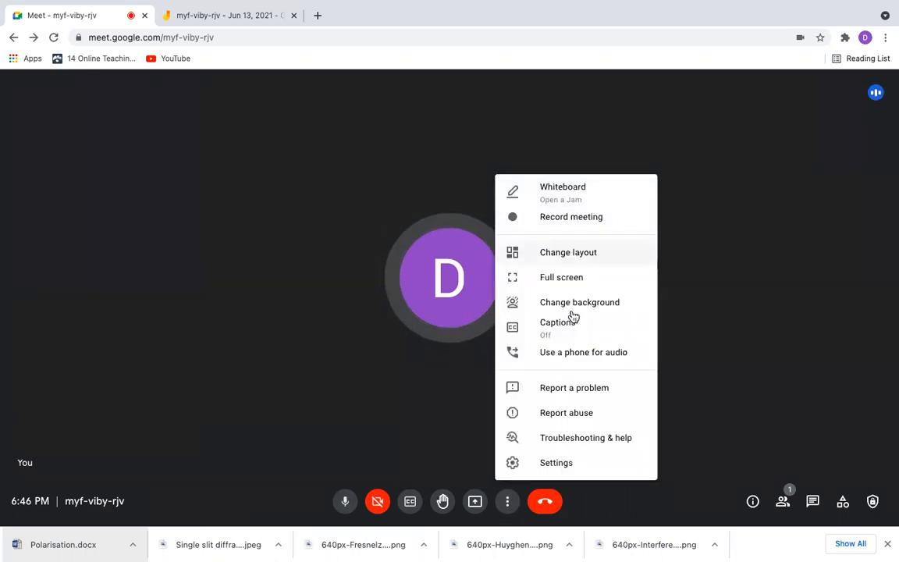
mouse_move(580, 462)
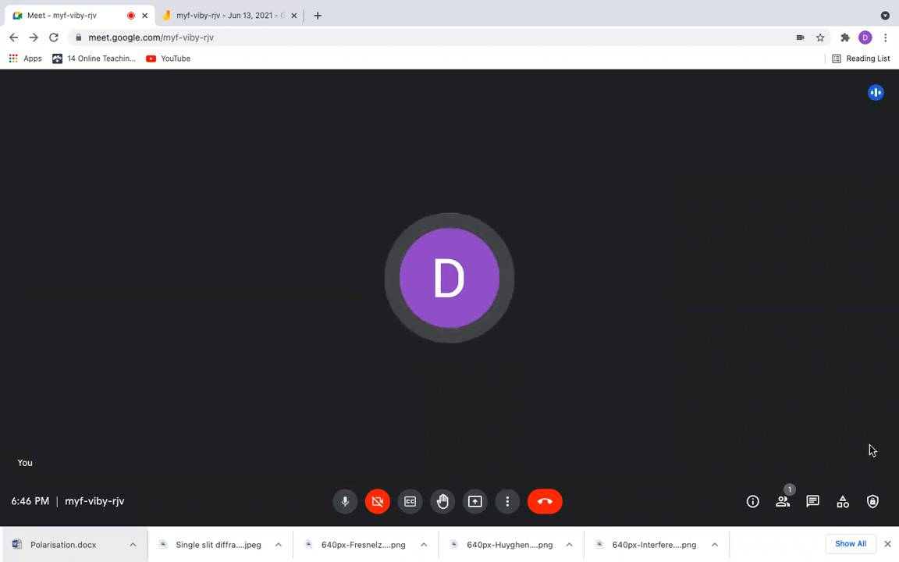
mouse_move(872, 501)
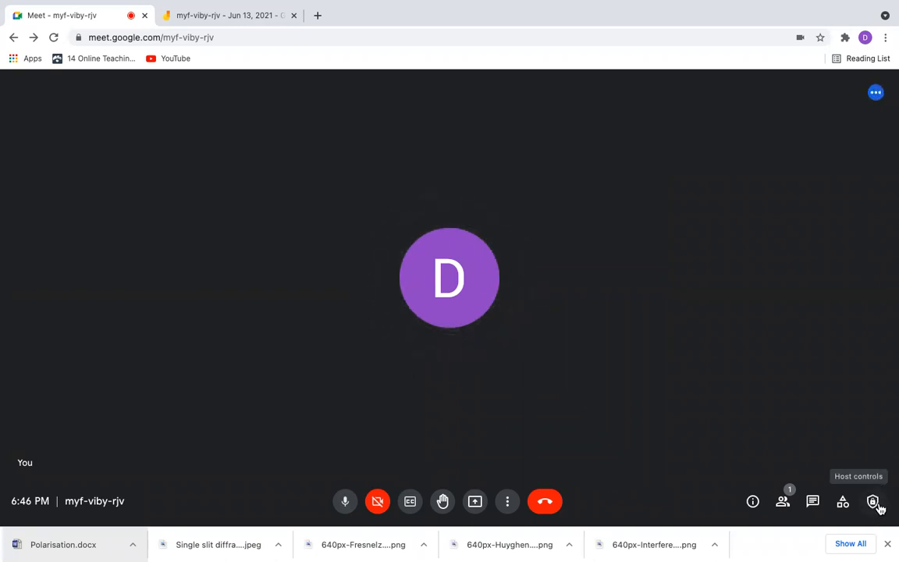
- Review the host Meeting safety toggles unchanged, close them, and mute the microphone
left_click(875, 501)
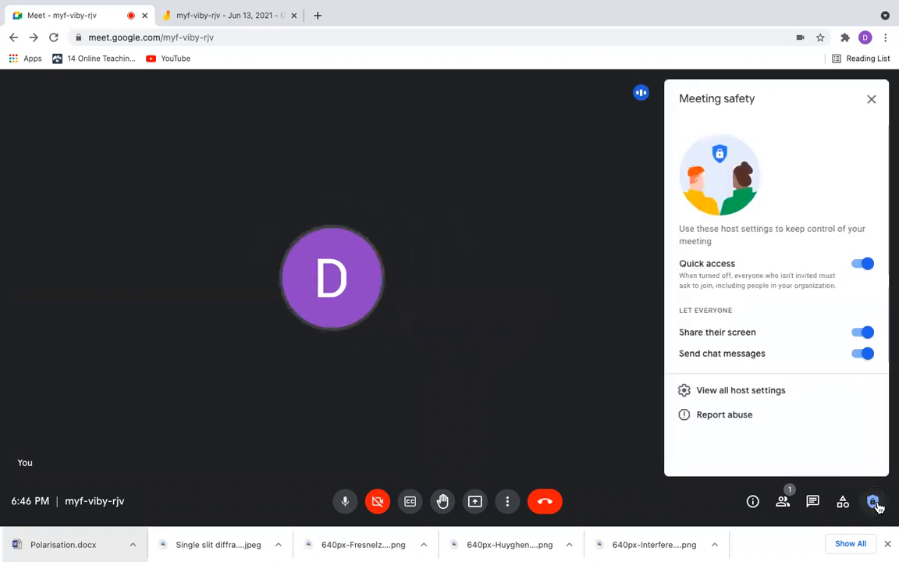
mouse_move(846, 312)
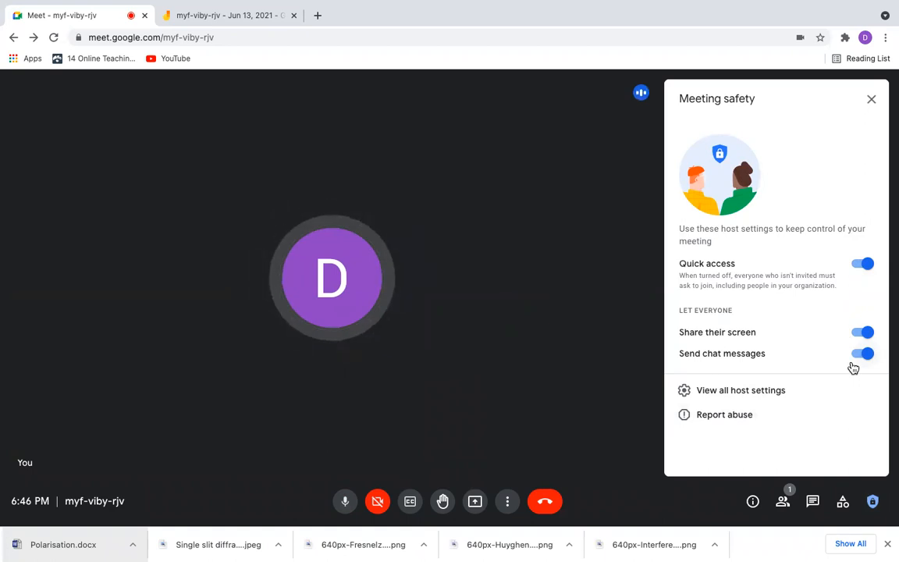
left_click(871, 98)
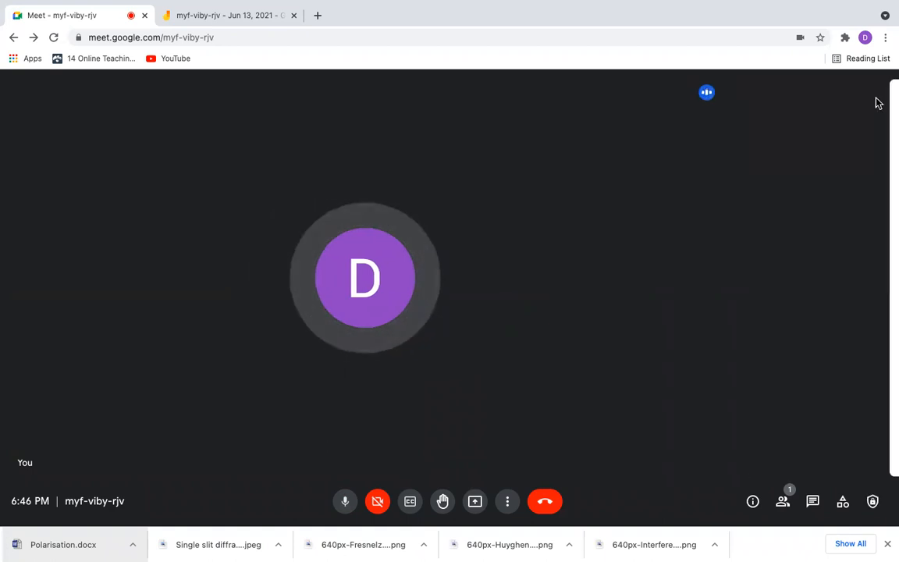
left_click(345, 501)
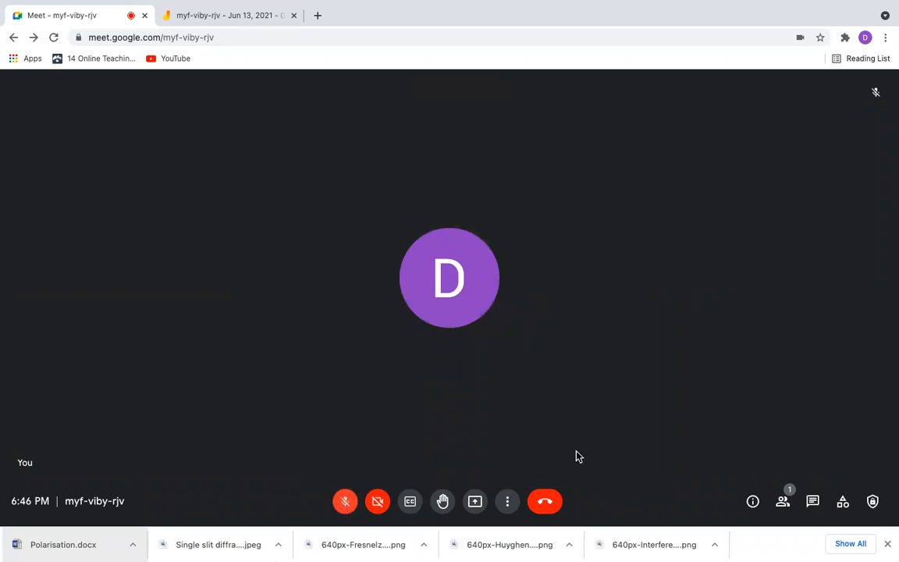
- Hang up and choose to end the call for everyone
left_click(544, 501)
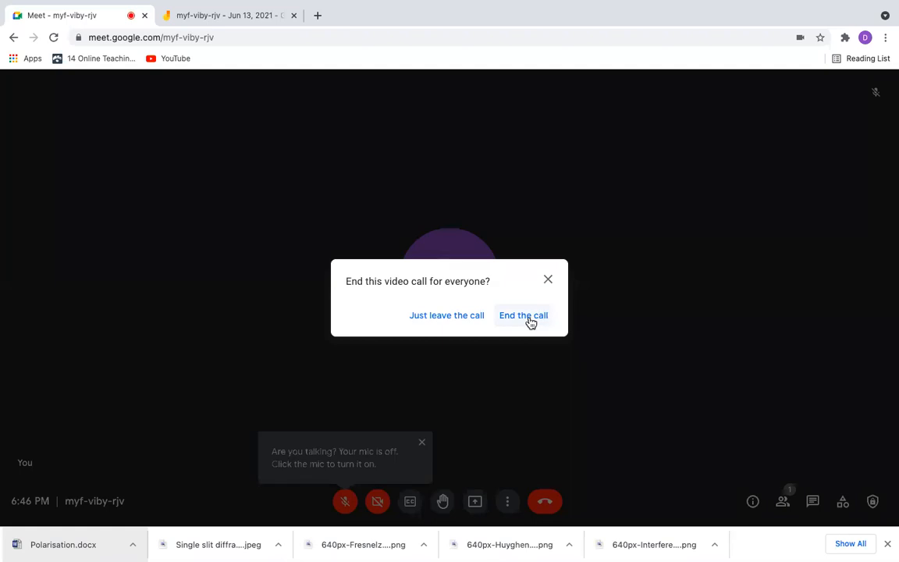
mouse_move(446, 315)
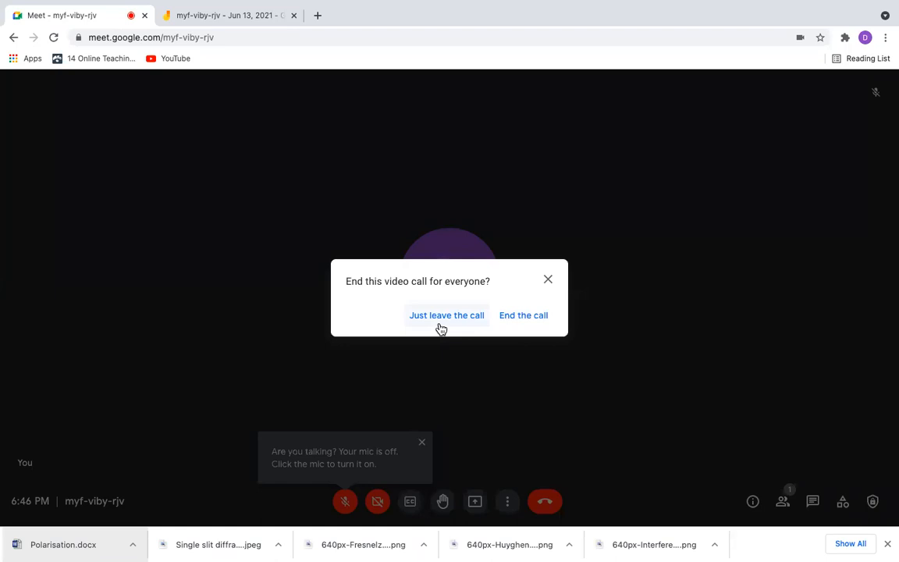
left_click(421, 442)
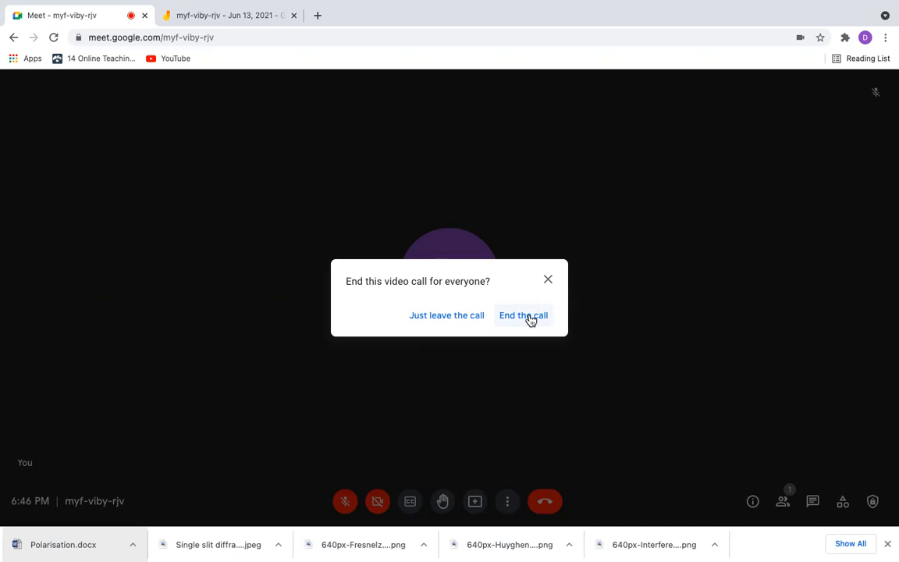
left_click(523, 315)
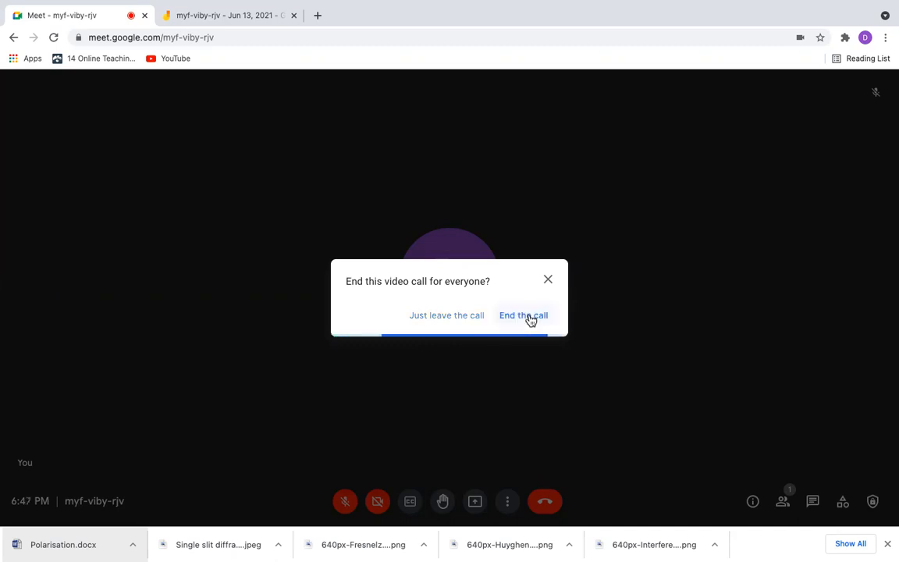
left_click(523, 315)
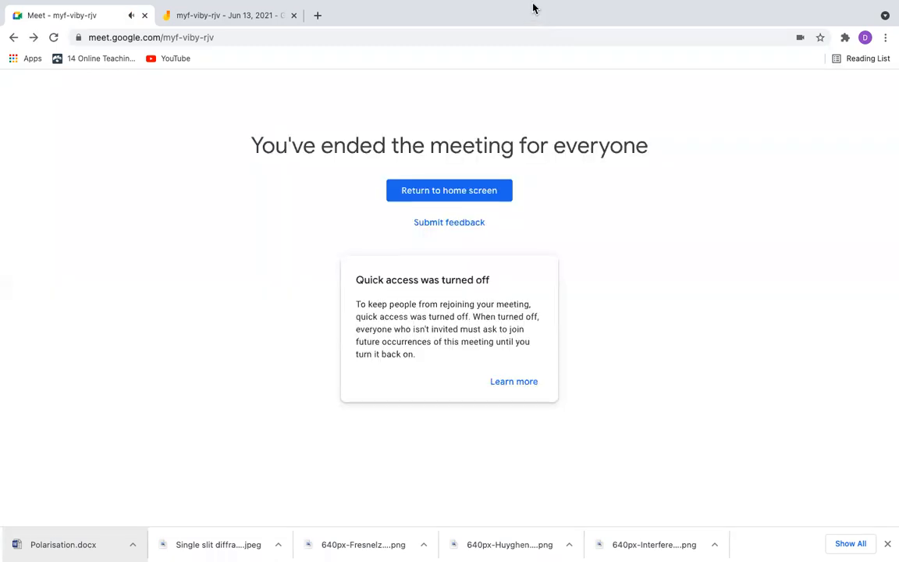